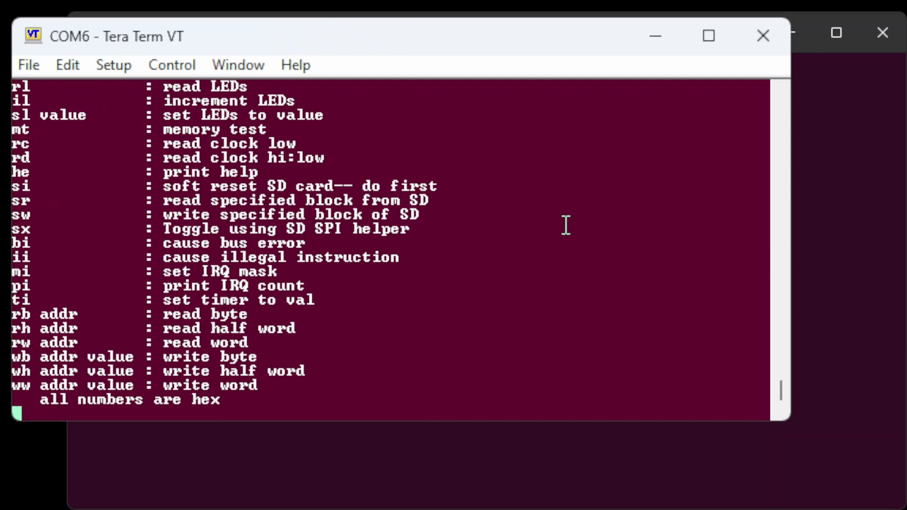
{"action": "mouse_move", "coordinate": [71, 184]}
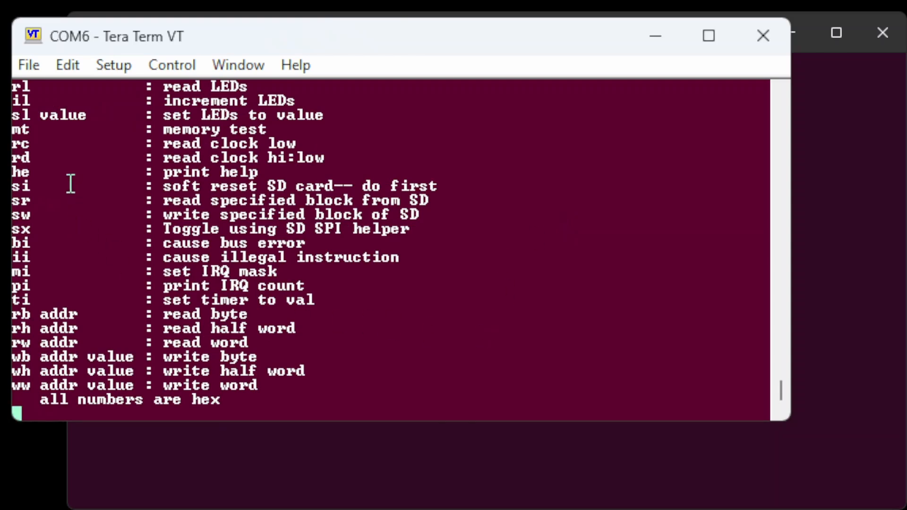
{"action": "mouse_move", "coordinate": [32, 214]}
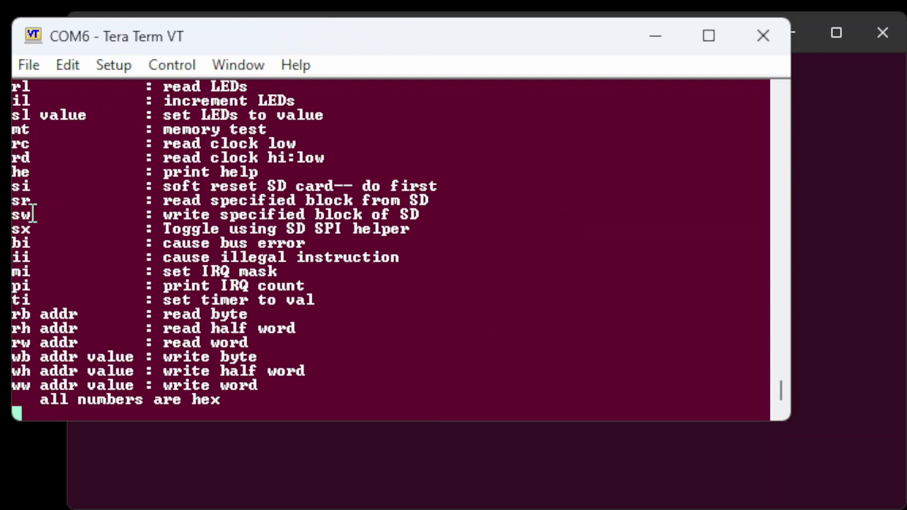
{"action": "mouse_move", "coordinate": [340, 305]}
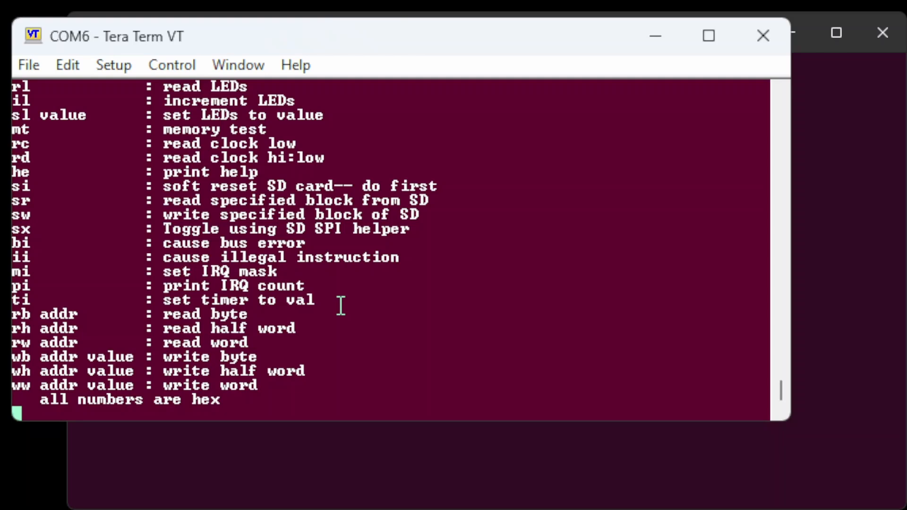
Soft-reset the SD card with 'si', then request a read of block 1 with 'sr 1'
{"action": "type", "text": "s"}
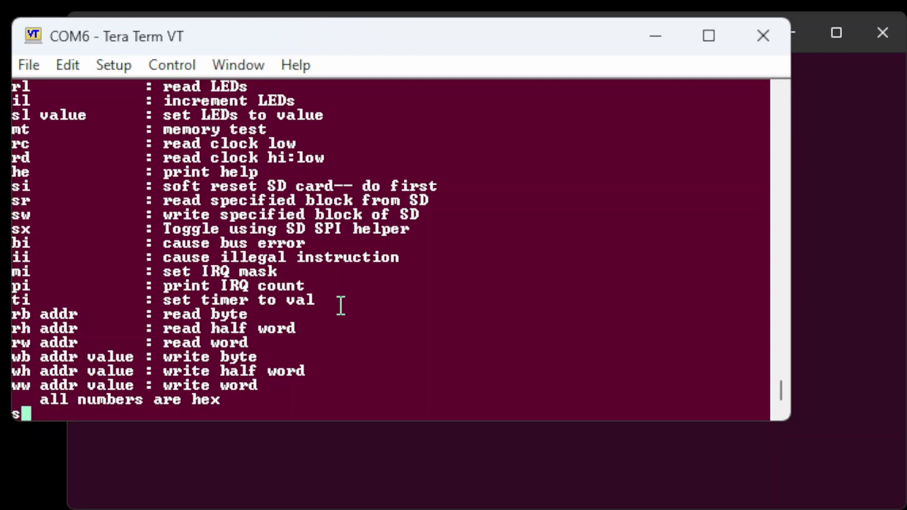
{"action": "key", "text": "Return"}
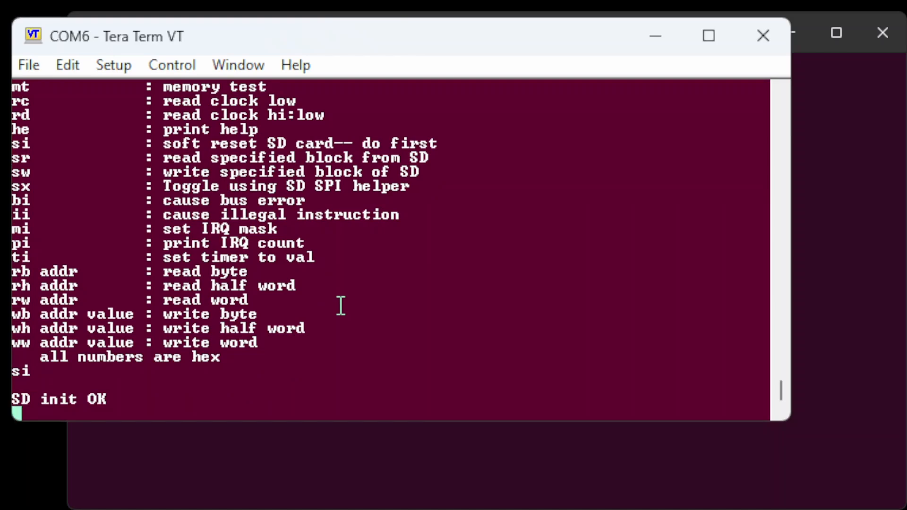
{"action": "type", "text": "sr"}
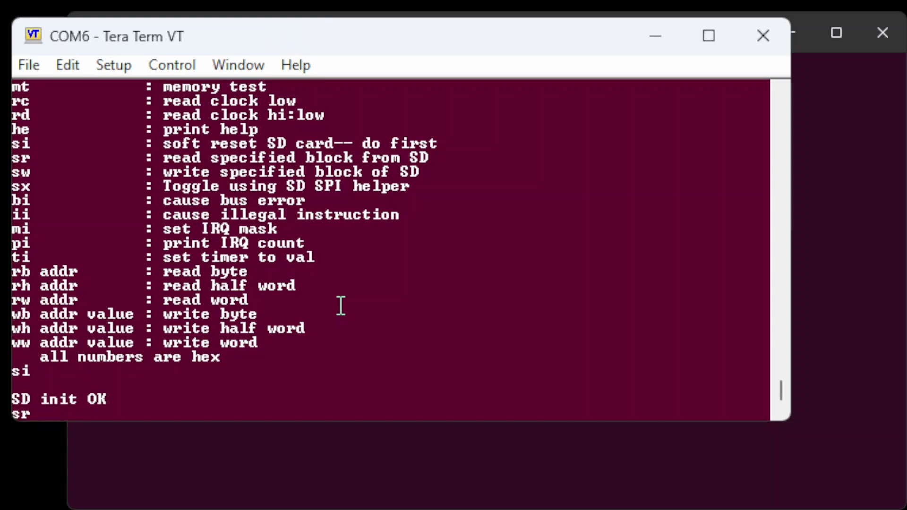
{"action": "type", "text": "1"}
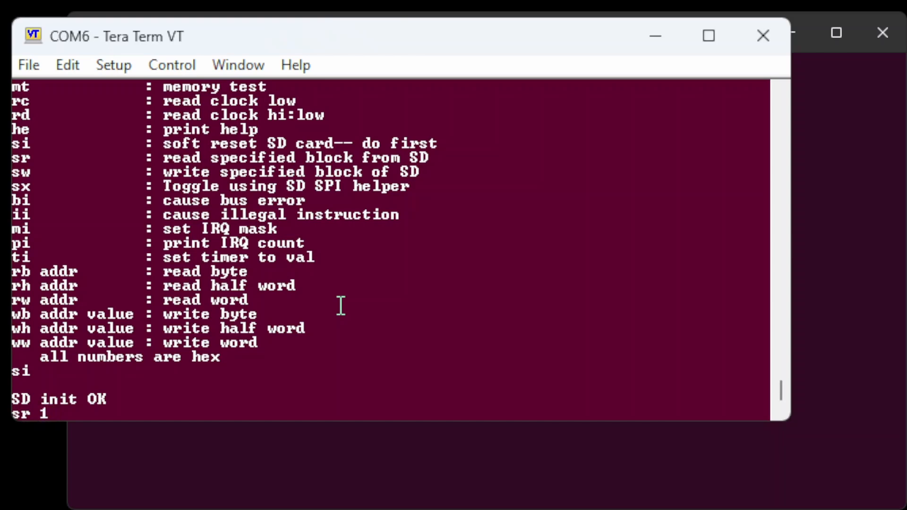
{"action": "key", "text": "Return"}
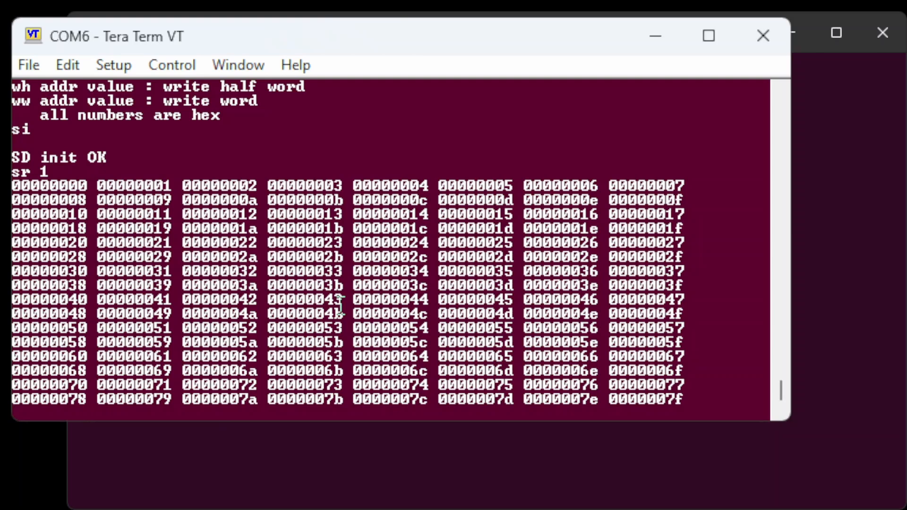
Write cccc0000 to block 1 with 'sw 1 cccc0000' and begin a read-back command
{"action": "type", "text": "s"}
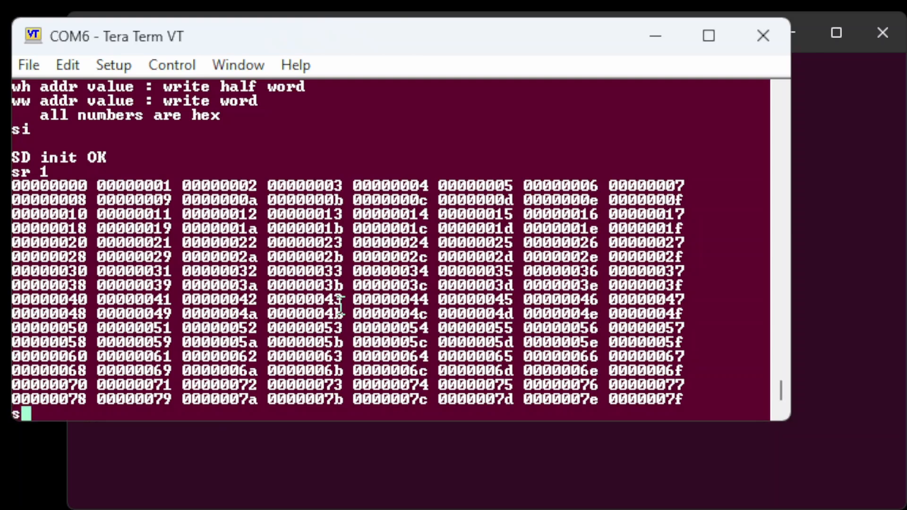
{"action": "type", "text": "w"}
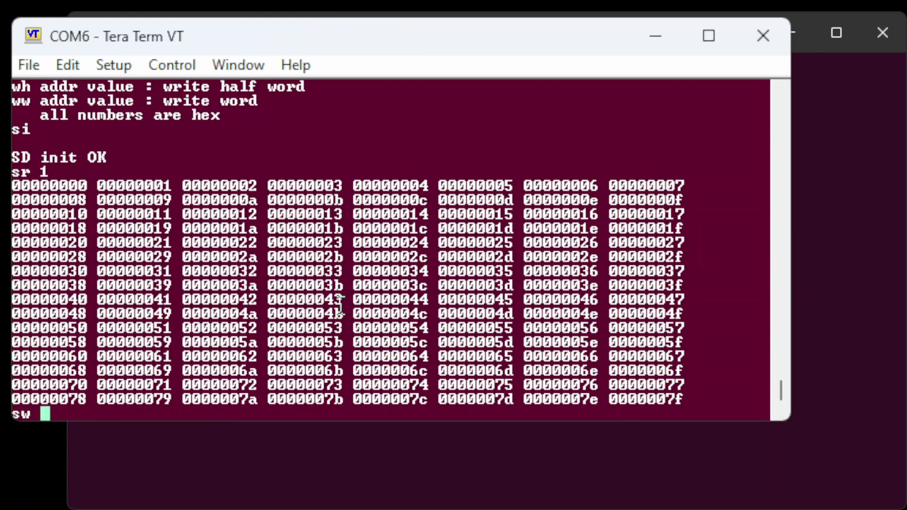
{"action": "type", "text": "1"}
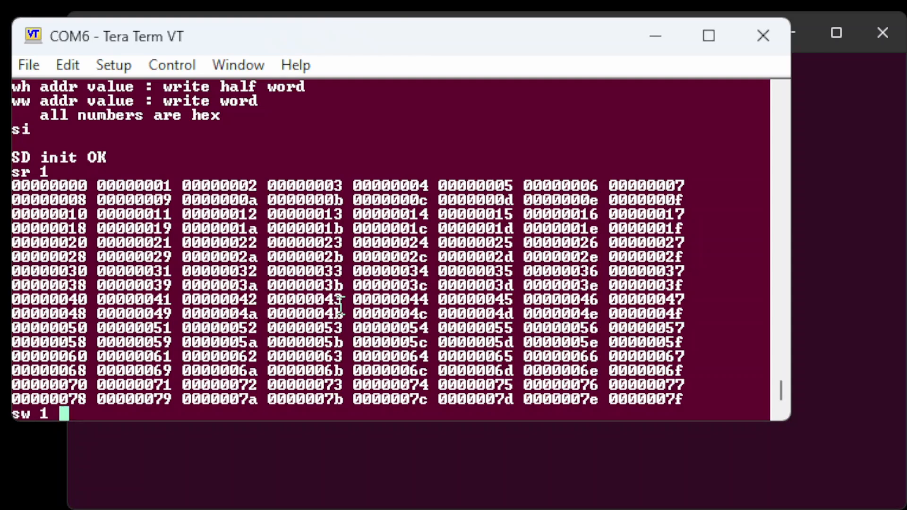
{"action": "type", "text": "ccc"}
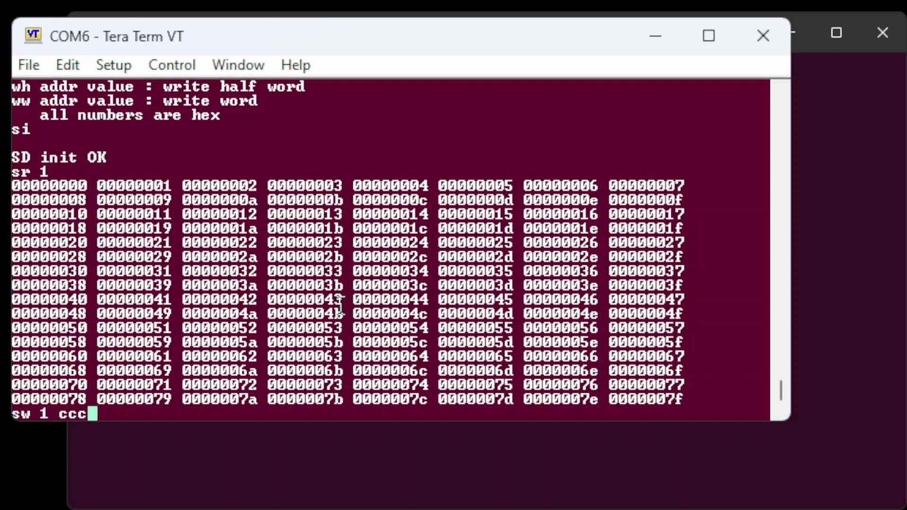
{"action": "type", "text": "c0000"}
{"action": "type", "text": "s"}
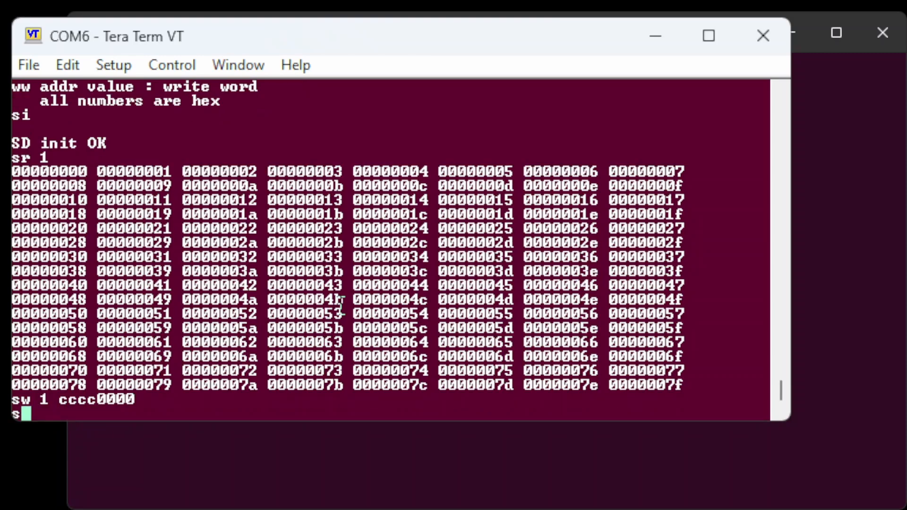
{"action": "type", "text": "r"}
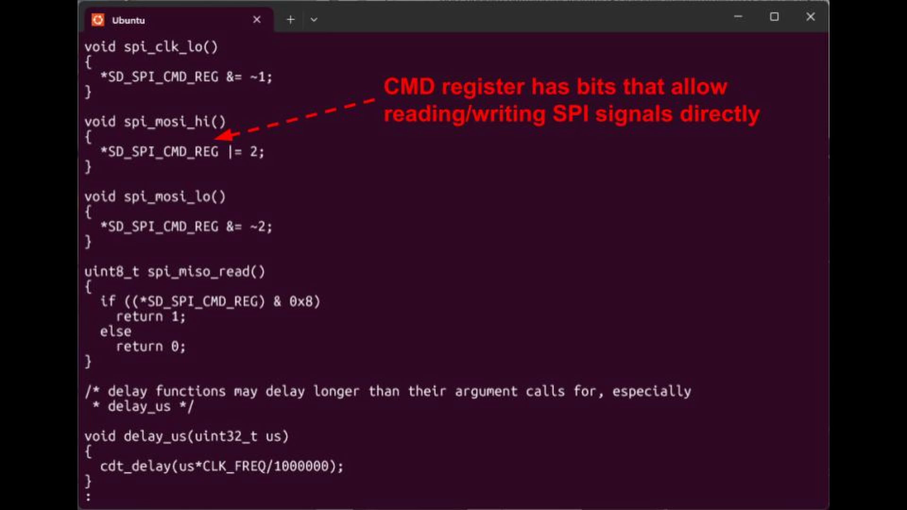
{"action": "scroll", "scroll_direction": "down", "scroll_amount": 3}
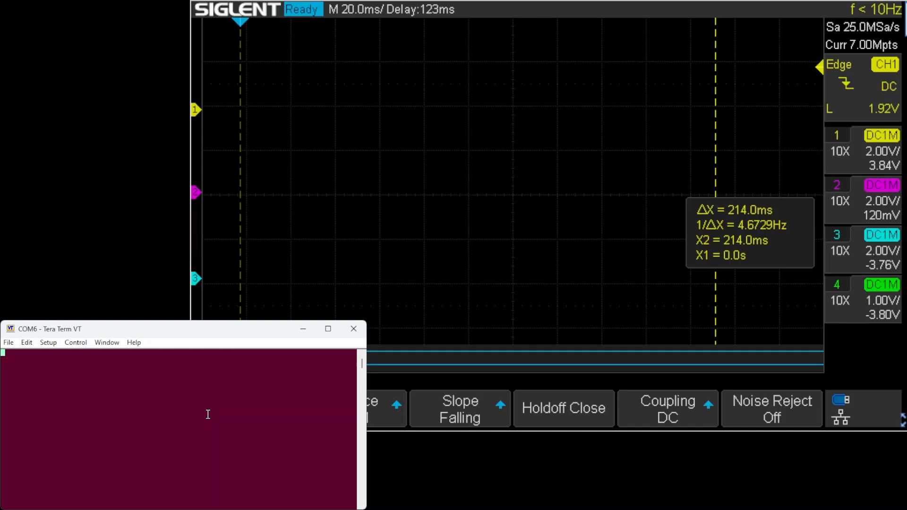
Switch the console to bit-bang SPI with 'sx', then enter 'sr 0' to read block 0
{"action": "type", "text": "sx"}
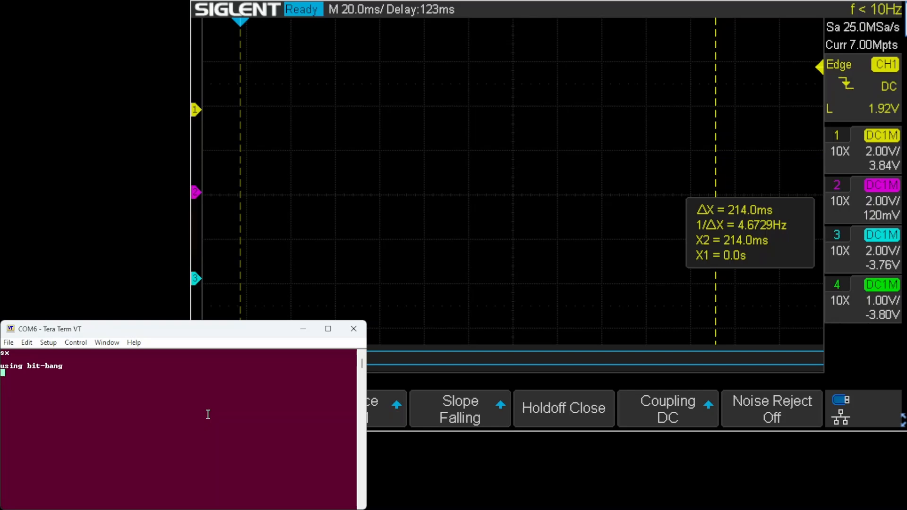
{"action": "type", "text": "sr 0"}
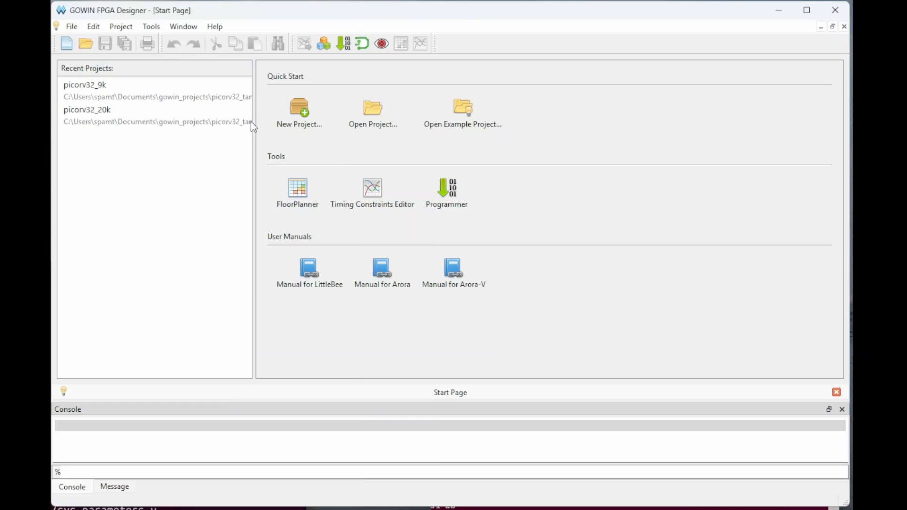
{"action": "mouse_move", "coordinate": [197, 228]}
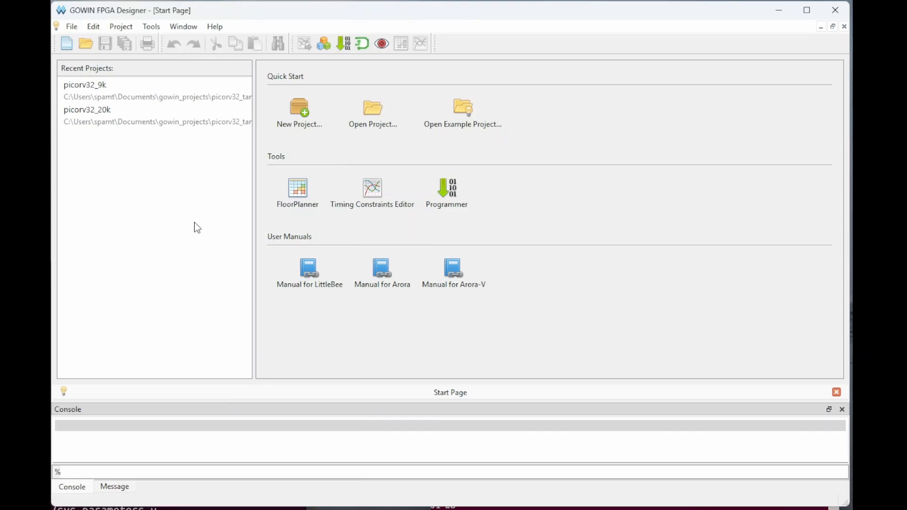
Check the designer's About version info, then load the picorv32_9k recent project
{"action": "left_click", "coordinate": [214, 27]}
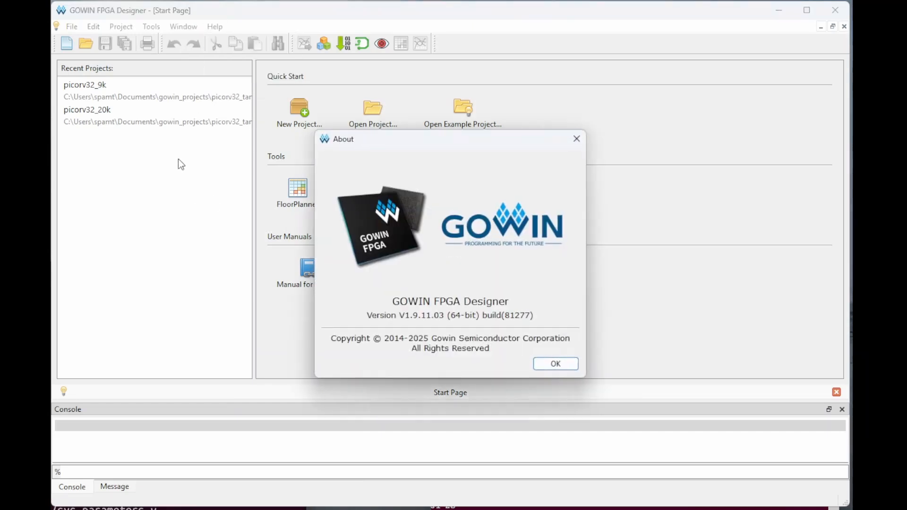
{"action": "left_click", "coordinate": [554, 363]}
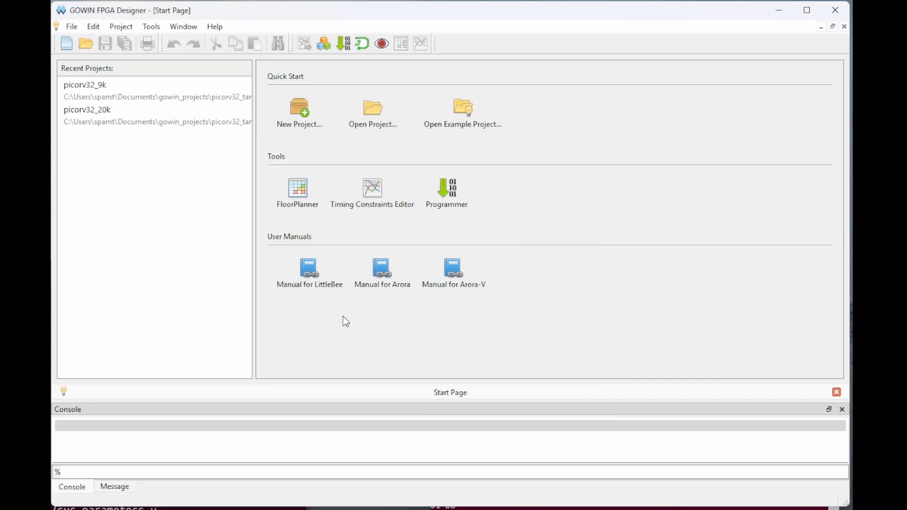
{"action": "mouse_move", "coordinate": [185, 308]}
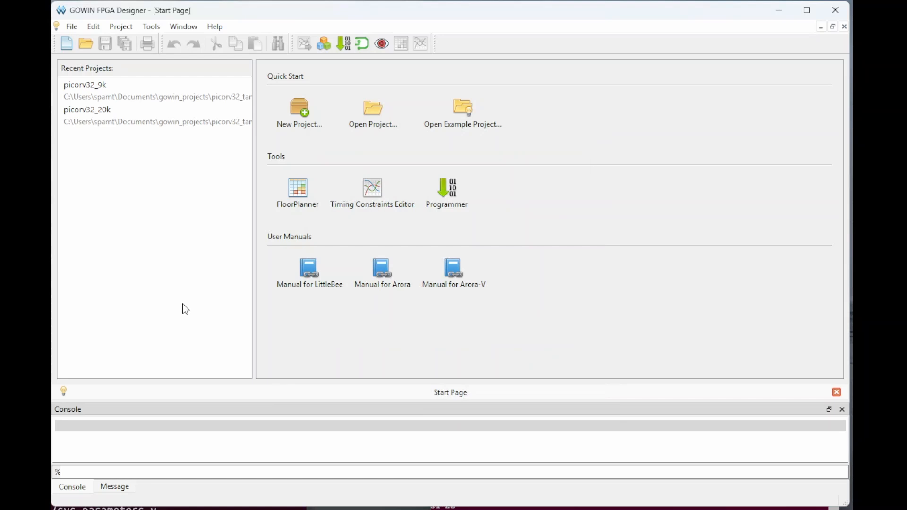
{"action": "mouse_move", "coordinate": [98, 87]}
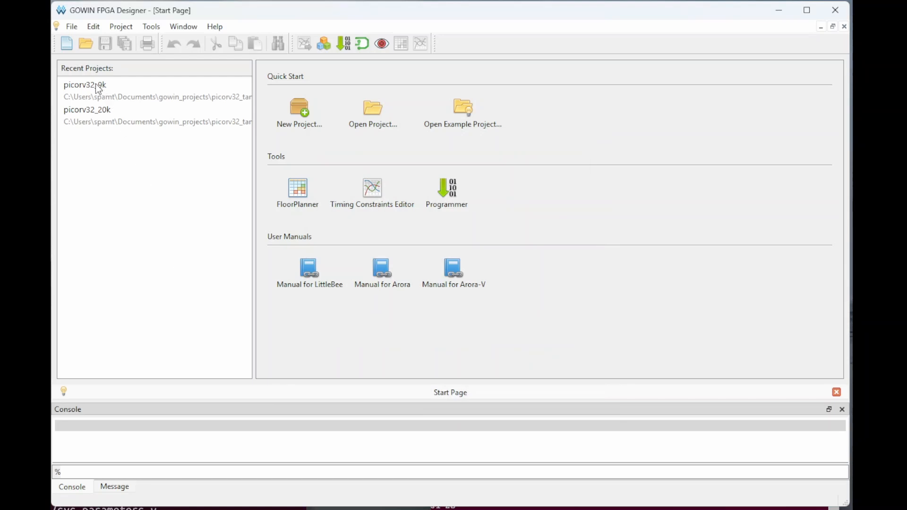
{"action": "double_click", "coordinate": [84, 84]}
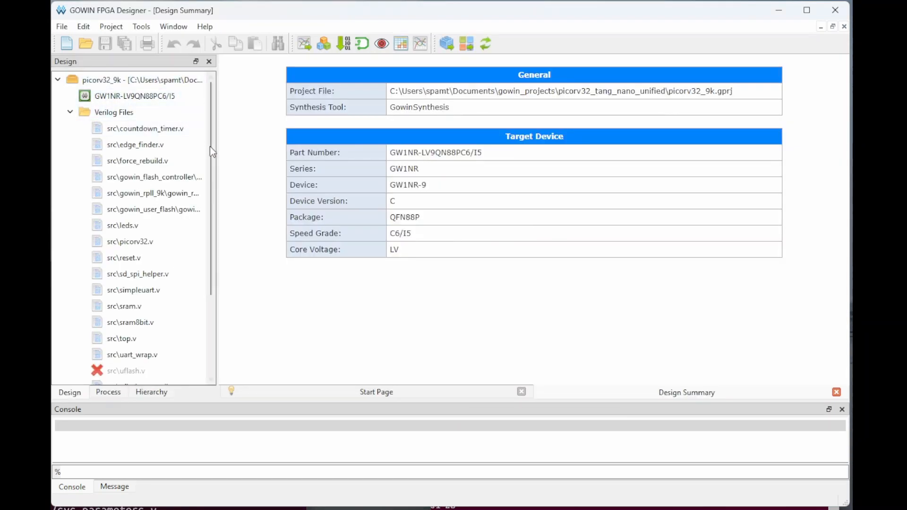
Browse simpleuart.v and bring up sd_spi_helper.v from the Verilog source list
{"action": "left_click", "coordinate": [133, 290]}
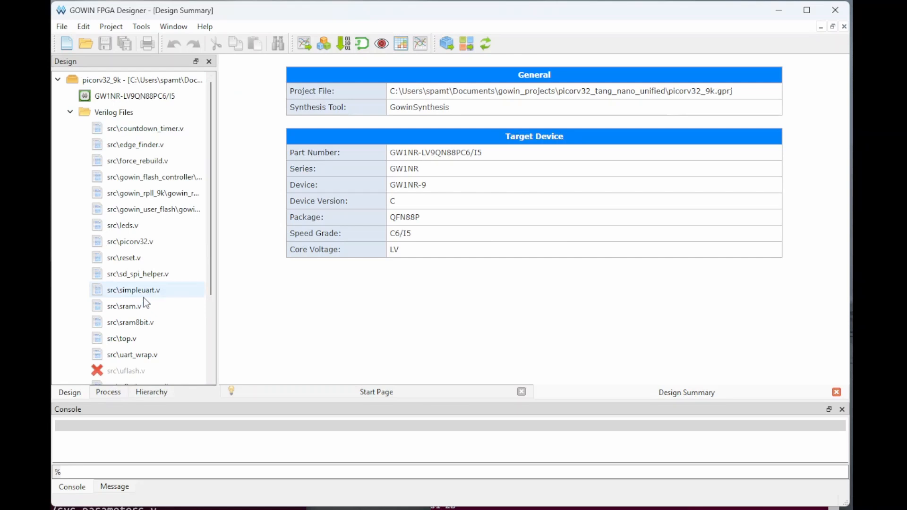
{"action": "left_click", "coordinate": [138, 274]}
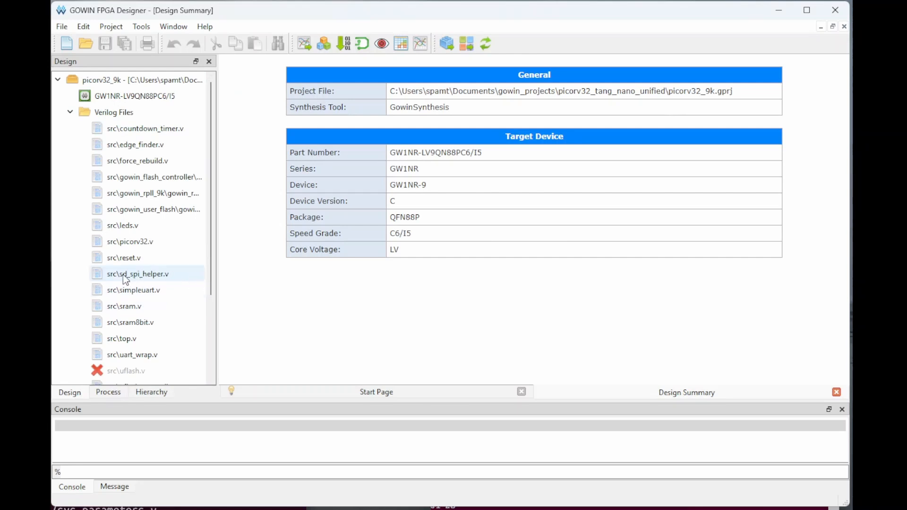
{"action": "double_click", "coordinate": [137, 274]}
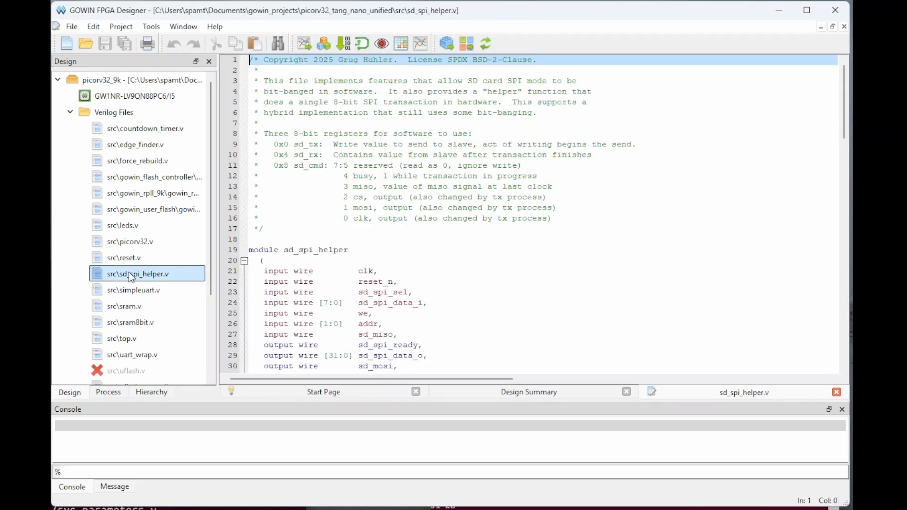
{"action": "scroll", "scroll_direction": "down", "scroll_amount": 3}
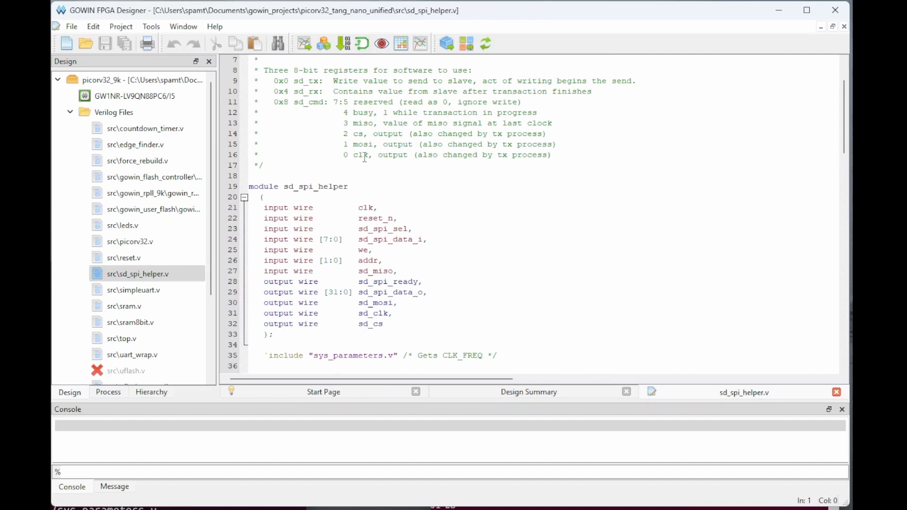
{"action": "scroll", "scroll_direction": "down", "scroll_amount": 3}
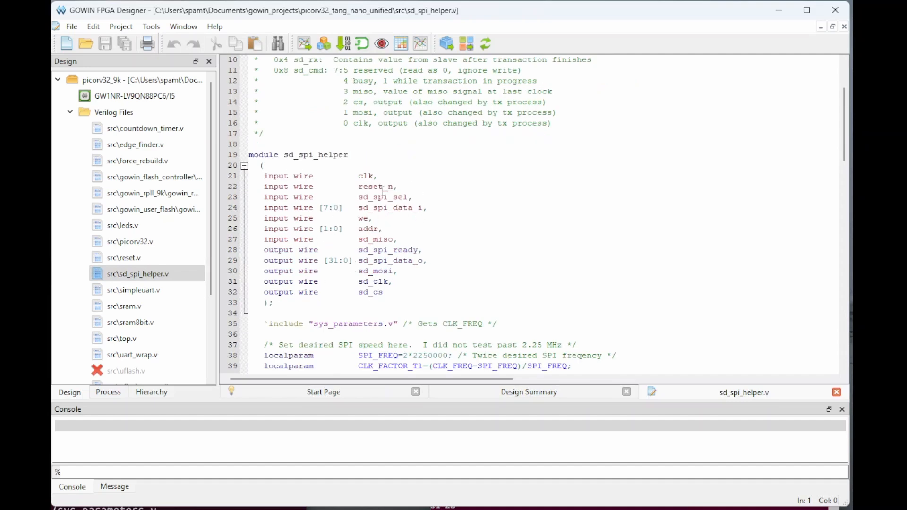
{"action": "mouse_move", "coordinate": [519, 204]}
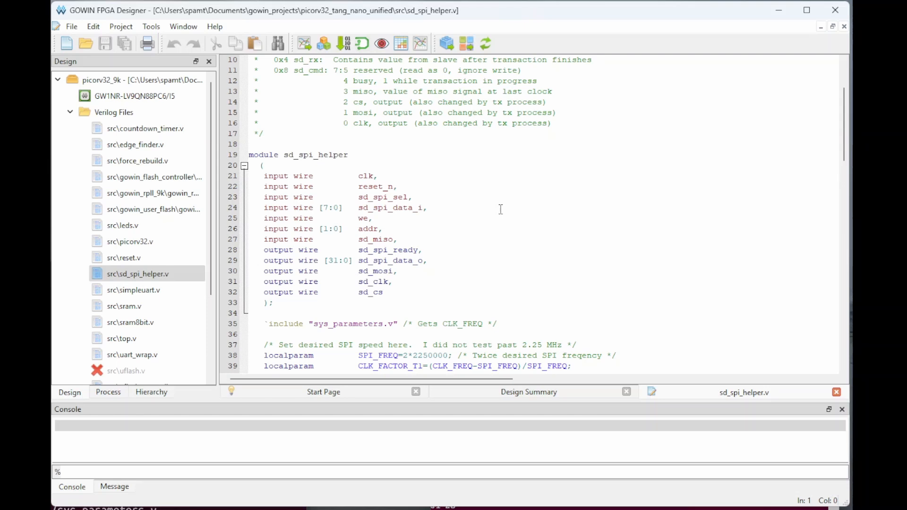
{"action": "mouse_move", "coordinate": [491, 212]}
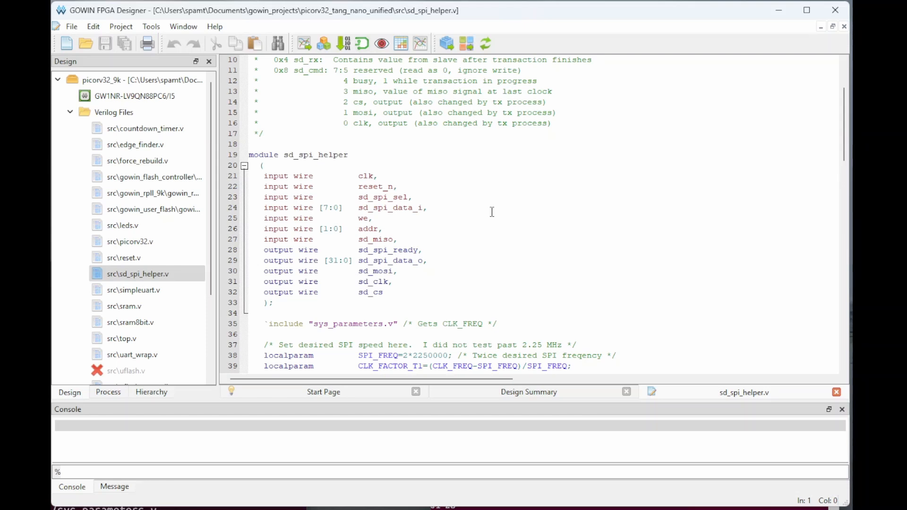
{"action": "mouse_move", "coordinate": [475, 218]}
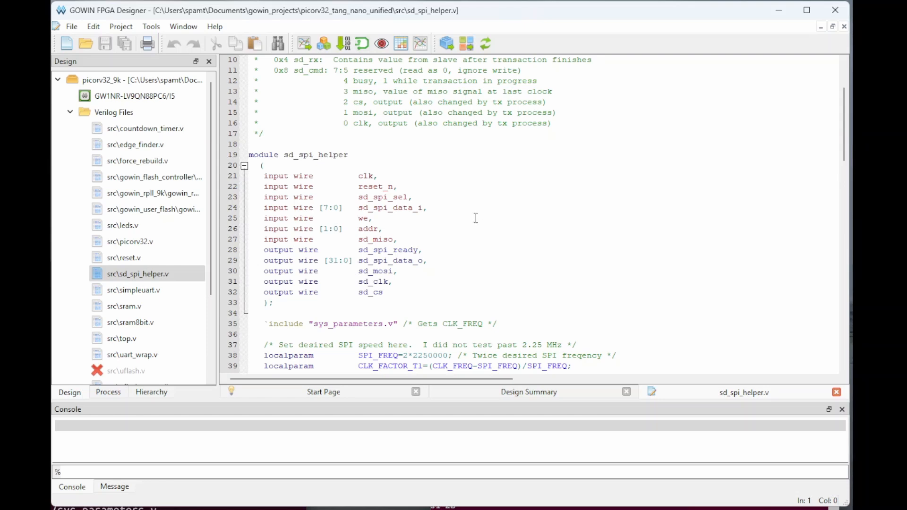
{"action": "scroll", "scroll_direction": "down", "scroll_amount": 3}
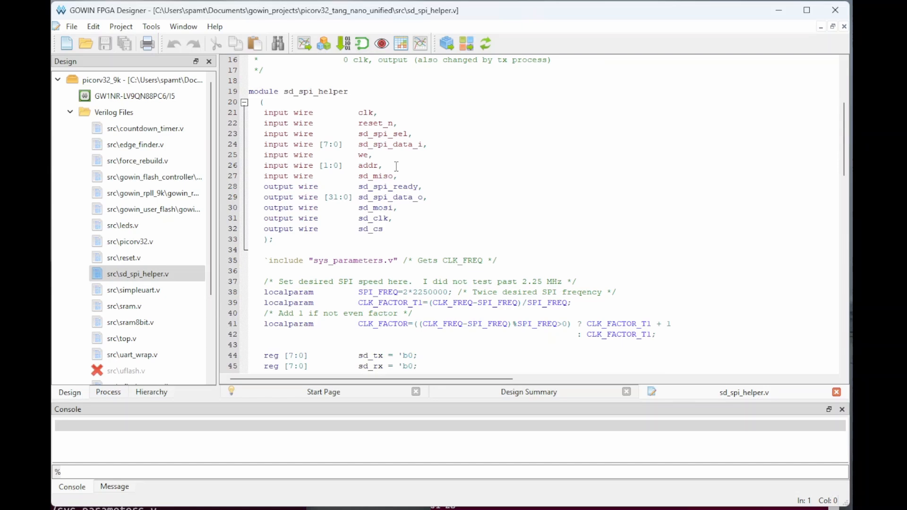
{"action": "scroll", "scroll_direction": "down", "scroll_amount": 3}
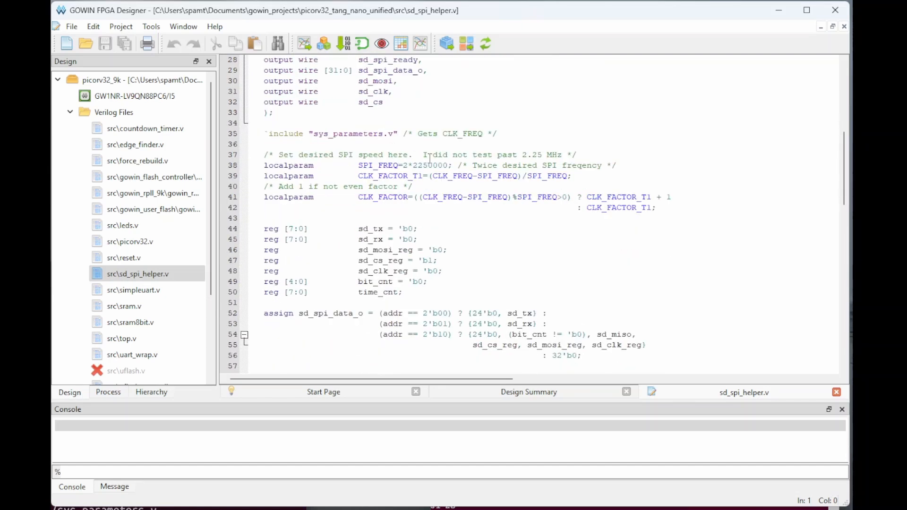
{"action": "scroll", "scroll_direction": "down", "scroll_amount": 3}
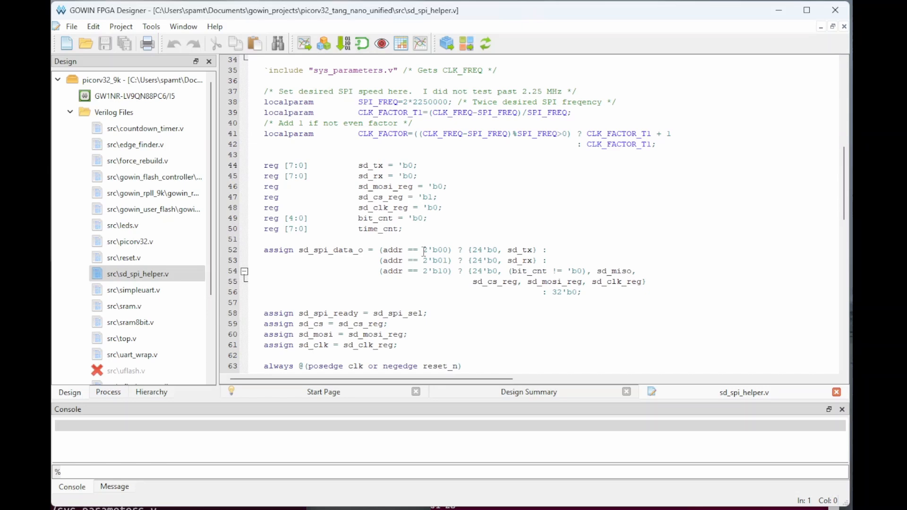
{"action": "mouse_move", "coordinate": [501, 308]}
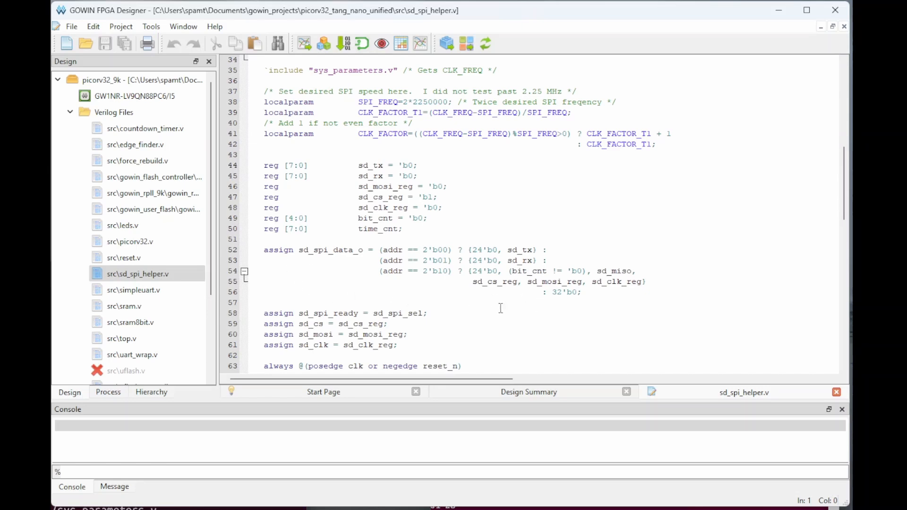
{"action": "scroll", "scroll_direction": "down", "scroll_amount": 3}
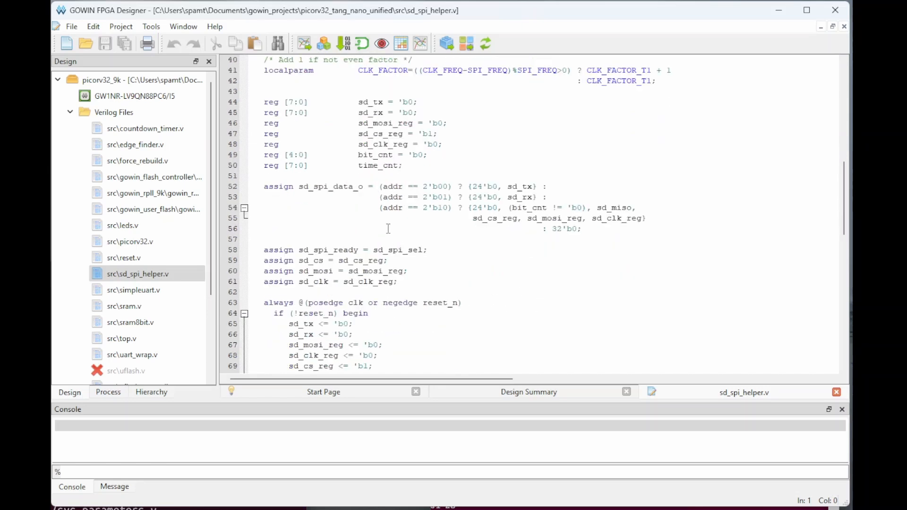
{"action": "scroll", "scroll_direction": "down", "scroll_amount": 3}
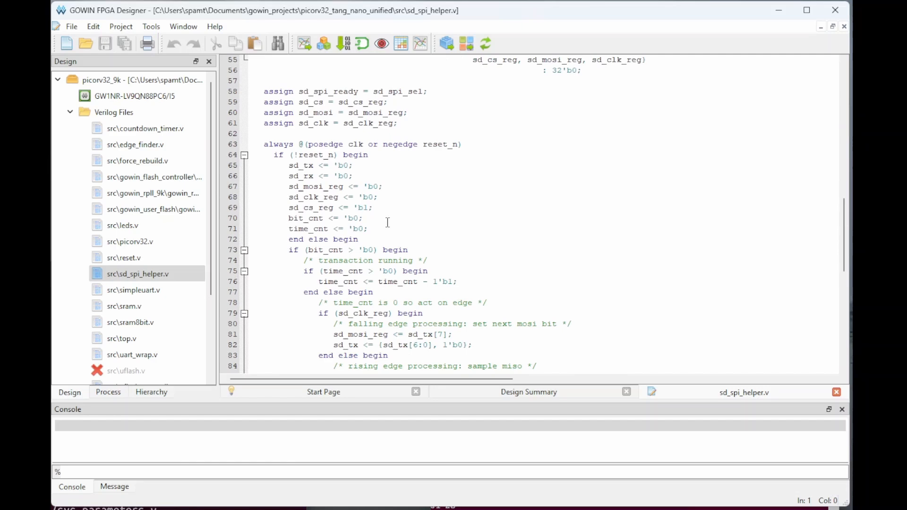
{"action": "scroll", "scroll_direction": "down", "scroll_amount": 3}
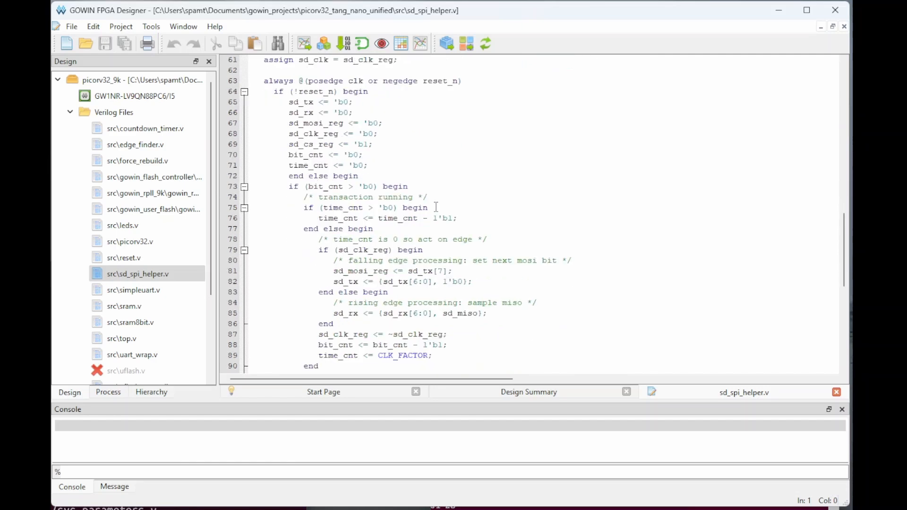
{"action": "scroll", "scroll_direction": "down", "scroll_amount": 3}
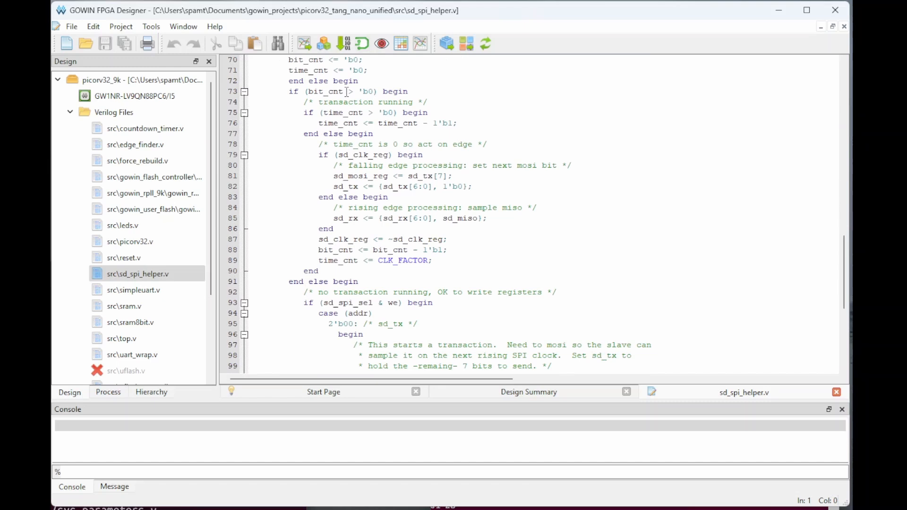
{"action": "mouse_move", "coordinate": [291, 154]}
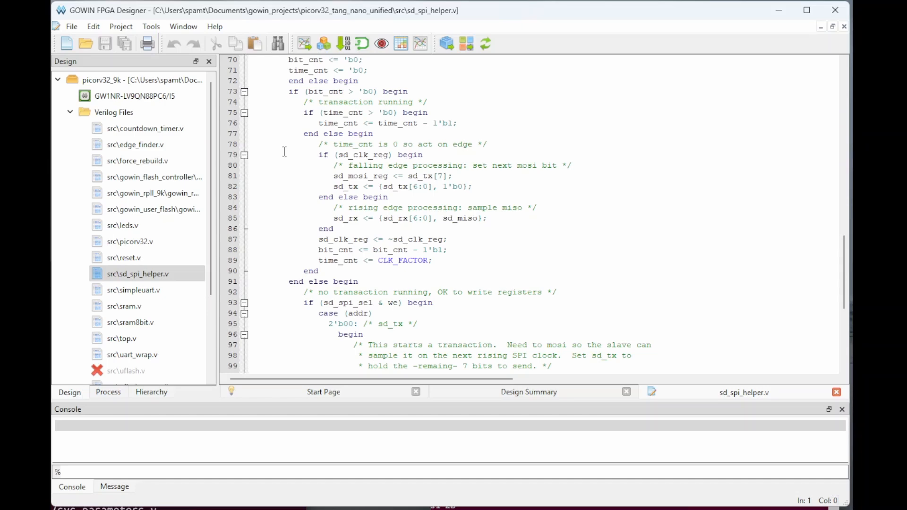
{"action": "scroll", "scroll_direction": "down", "scroll_amount": 3}
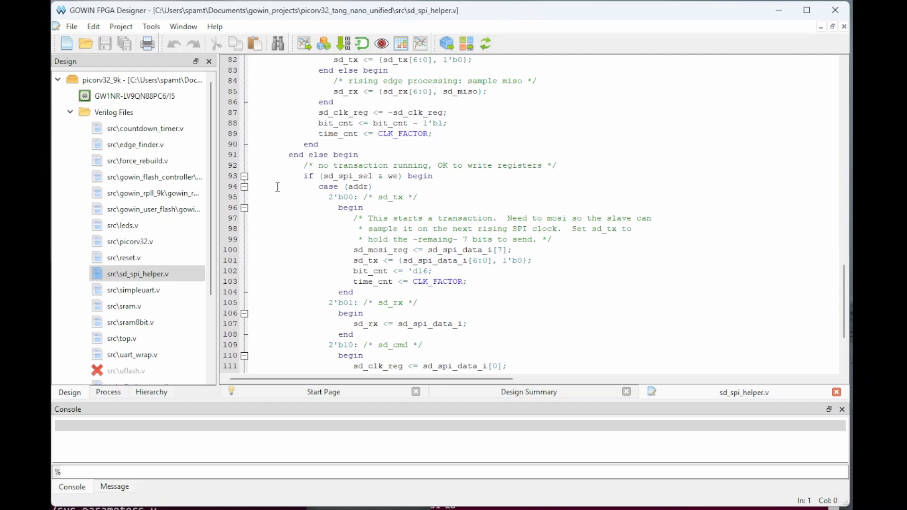
{"action": "scroll", "scroll_direction": "down", "scroll_amount": 3}
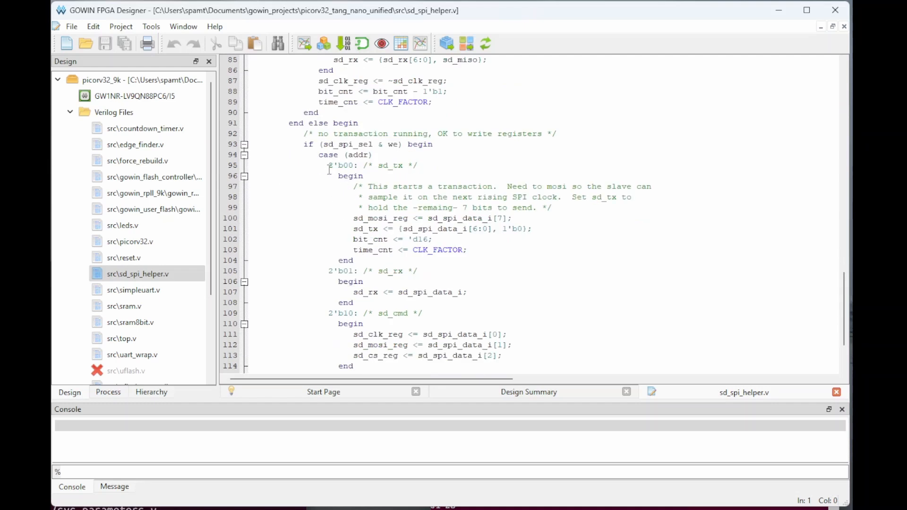
{"action": "scroll", "scroll_direction": "down", "scroll_amount": 3}
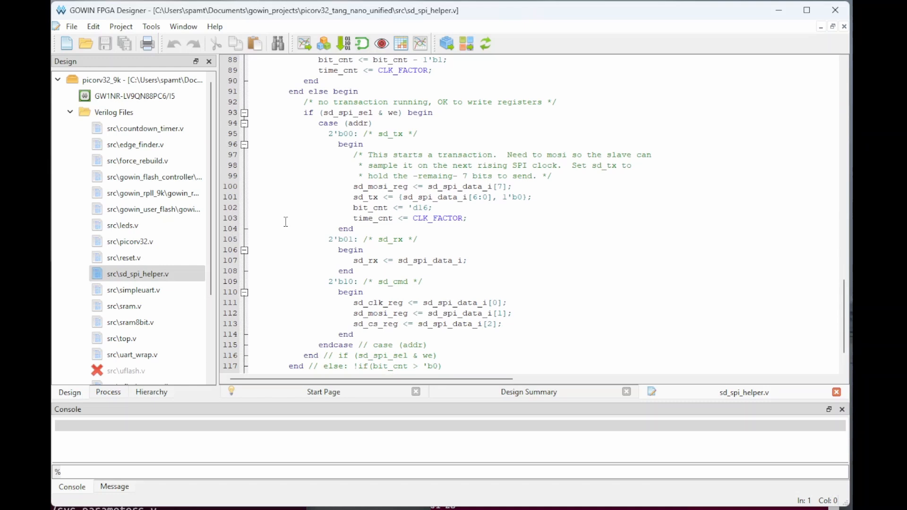
{"action": "mouse_move", "coordinate": [395, 164]}
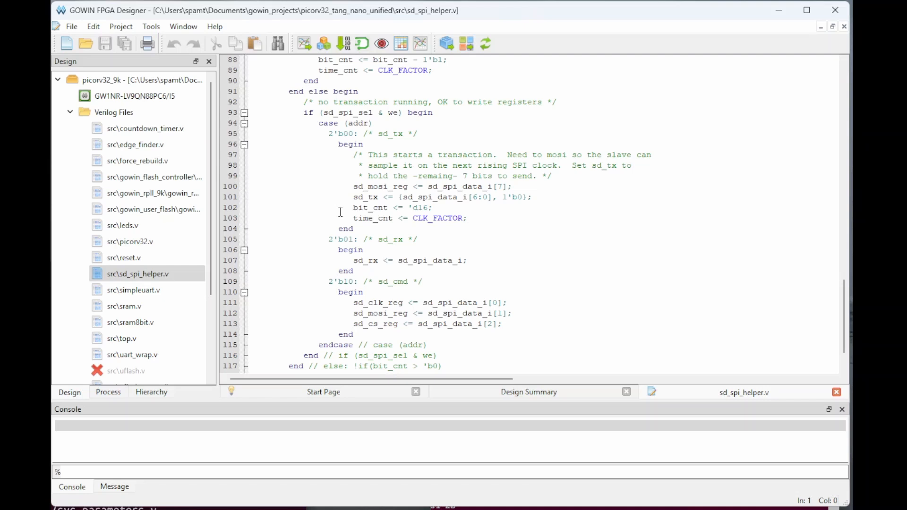
{"action": "left_click", "coordinate": [431, 208]}
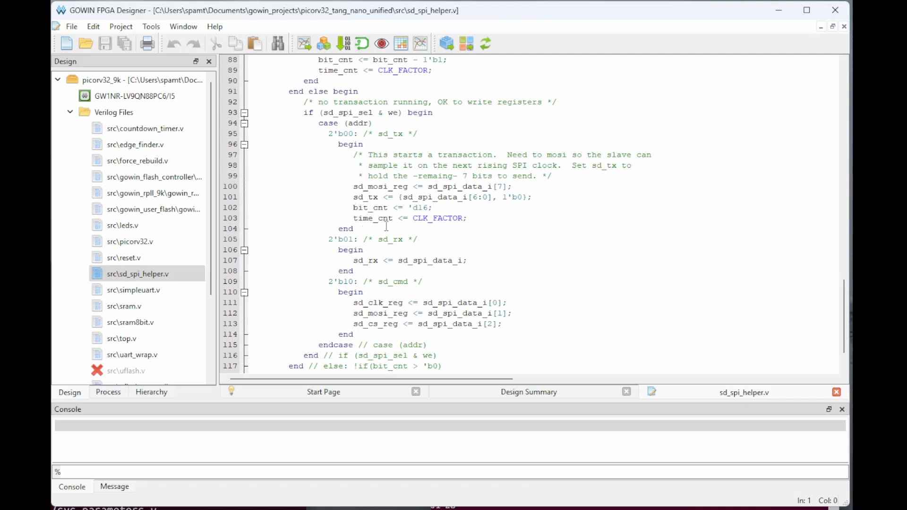
{"action": "scroll", "scroll_direction": "up", "scroll_amount": 3}
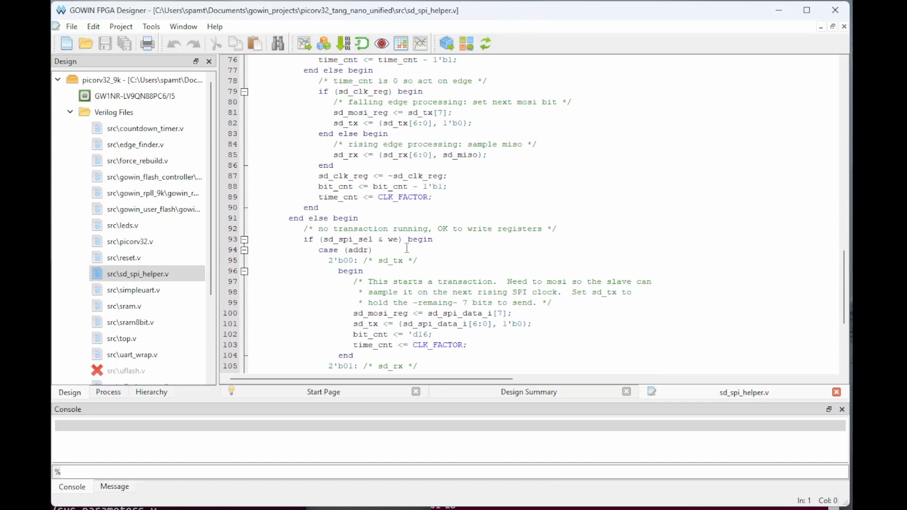
{"action": "scroll", "scroll_direction": "up", "scroll_amount": 3}
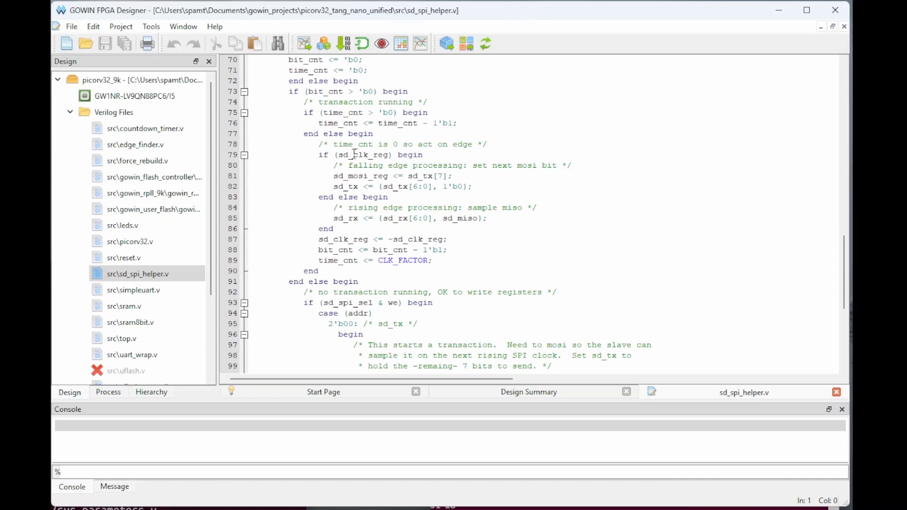
{"action": "mouse_move", "coordinate": [357, 177]}
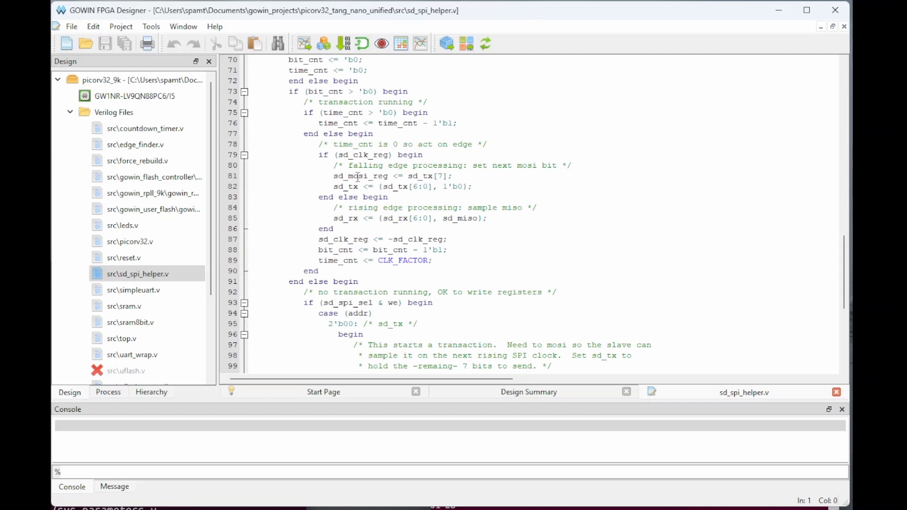
{"action": "mouse_move", "coordinate": [432, 178]}
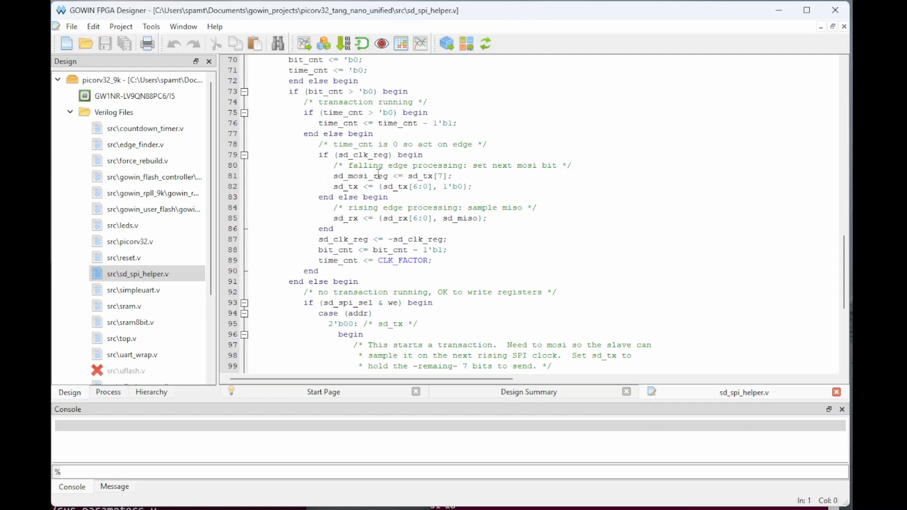
{"action": "mouse_move", "coordinate": [373, 219]}
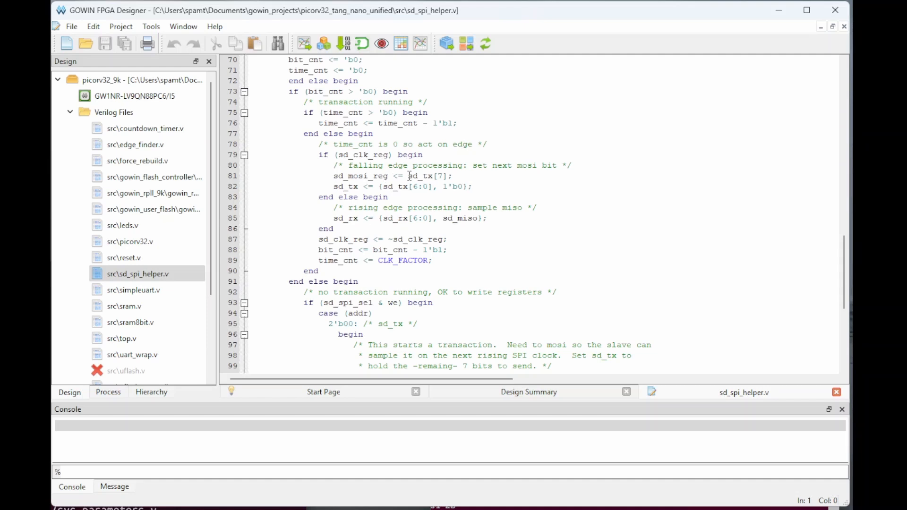
{"action": "scroll", "scroll_direction": "up", "scroll_amount": 3}
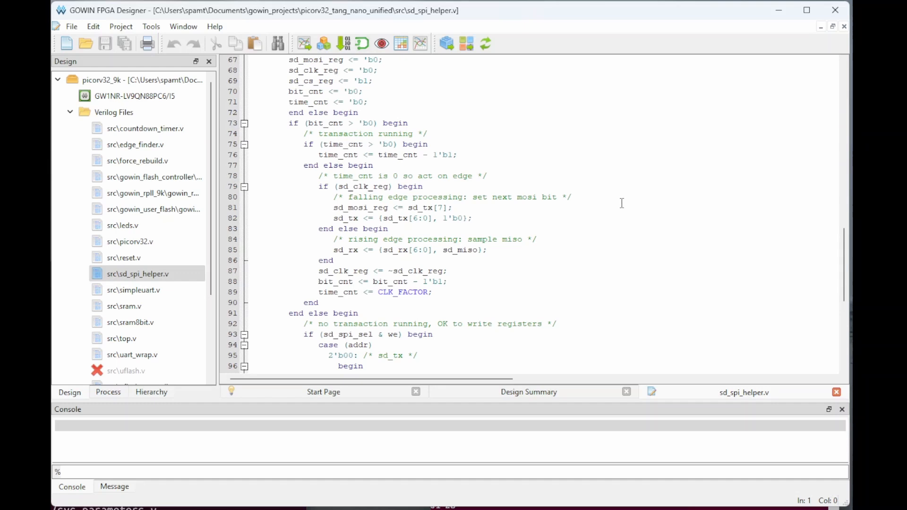
{"action": "mouse_move", "coordinate": [614, 205]}
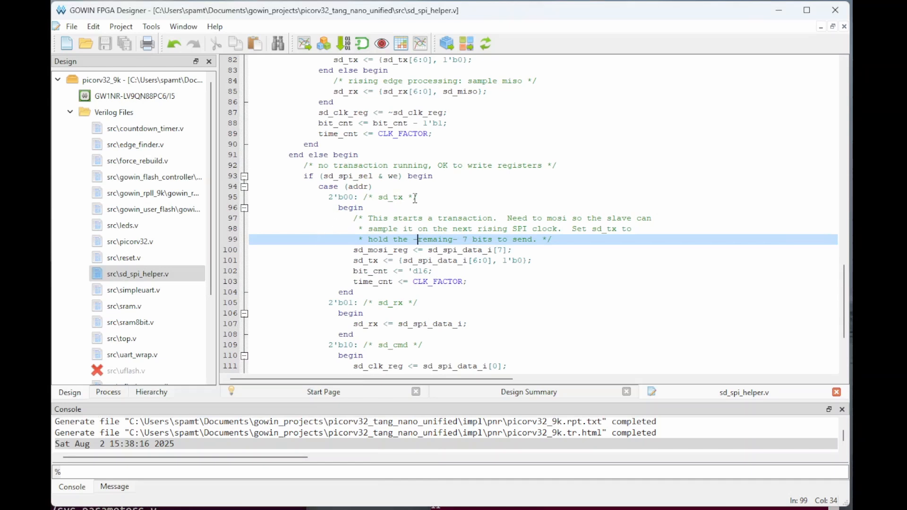
Glance at the sd_tx case in the code, then launch Gowin Programmer from the toolbar
{"action": "left_click", "coordinate": [418, 197]}
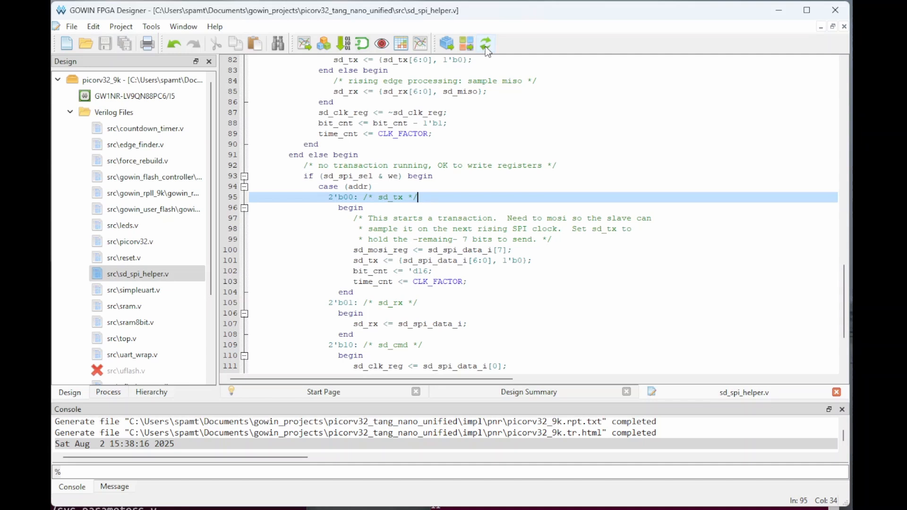
{"action": "left_click", "coordinate": [485, 44]}
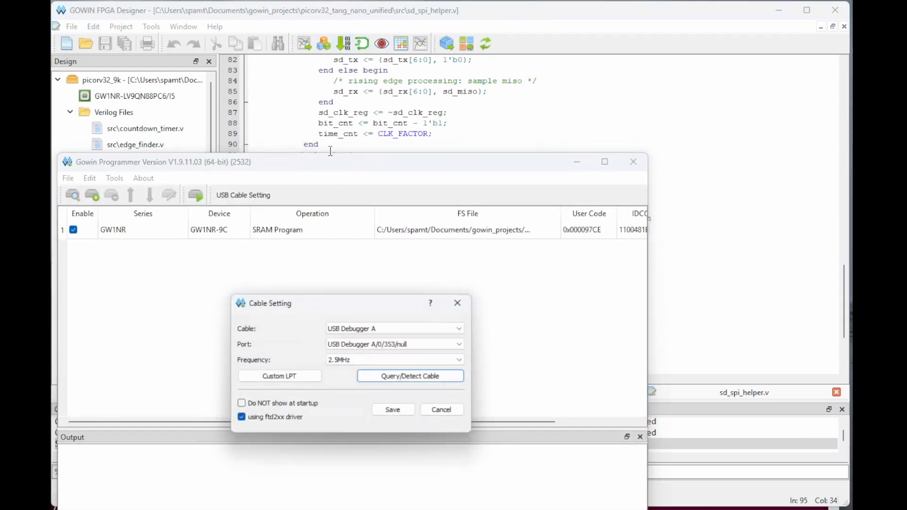
Detect the USB debugger cable and keep the detected cable settings
{"action": "left_click", "coordinate": [409, 376]}
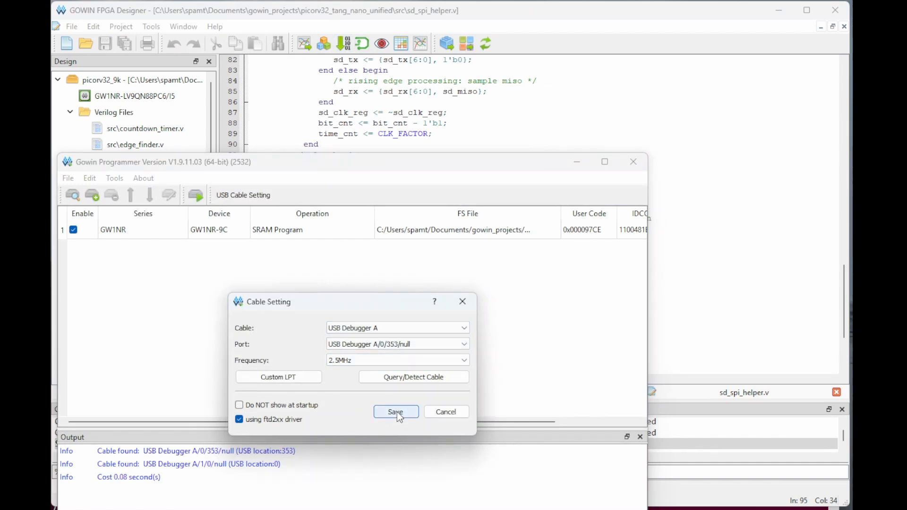
{"action": "left_click", "coordinate": [396, 411]}
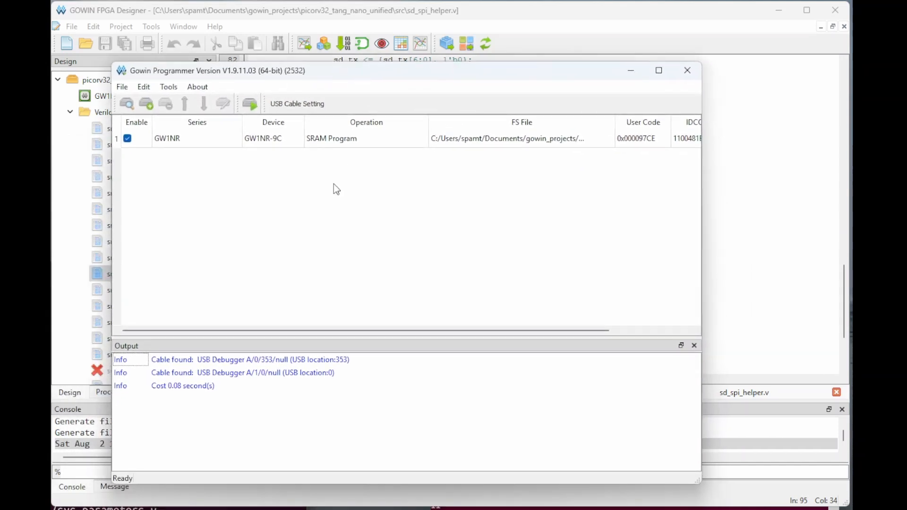
{"action": "mouse_move", "coordinate": [337, 142]}
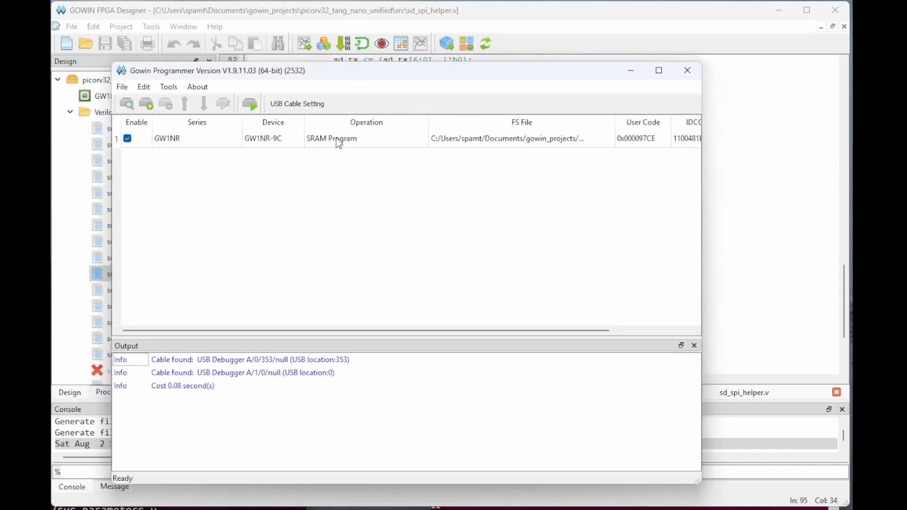
{"action": "mouse_move", "coordinate": [355, 145]}
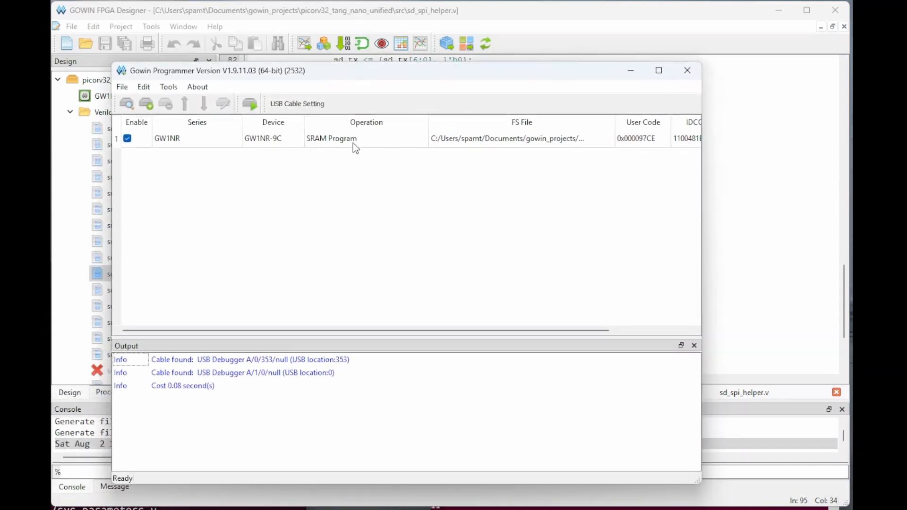
Set GW1NR-9C access mode to Embedded Flash Mode and program the picorv32_9k bitstream
{"action": "double_click", "coordinate": [331, 138]}
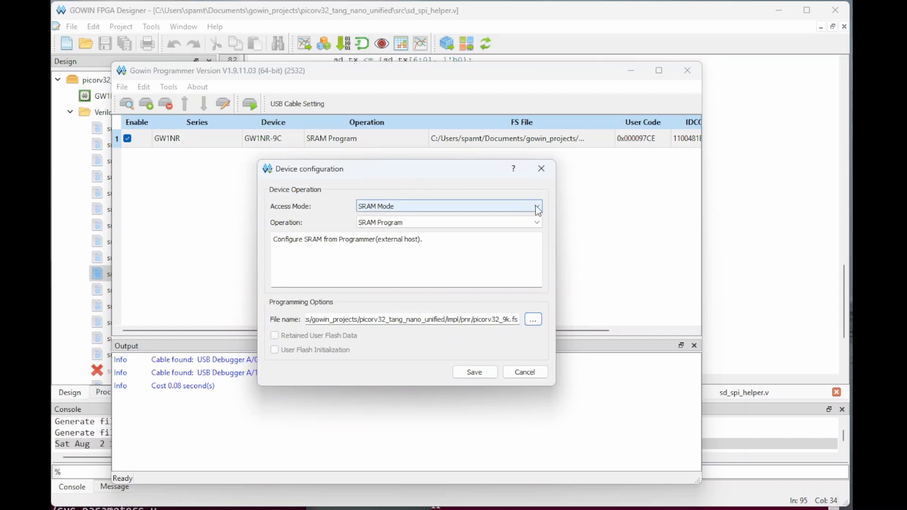
{"action": "left_click", "coordinate": [536, 205]}
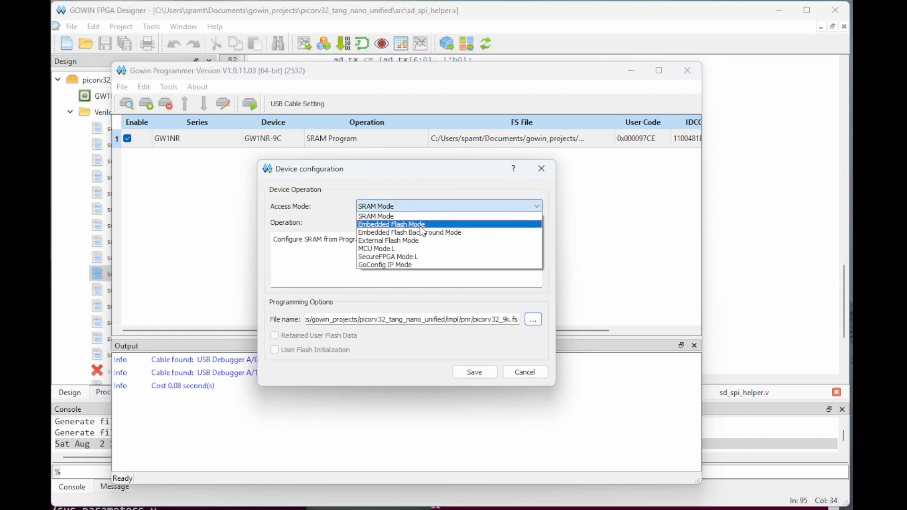
{"action": "left_click", "coordinate": [391, 224]}
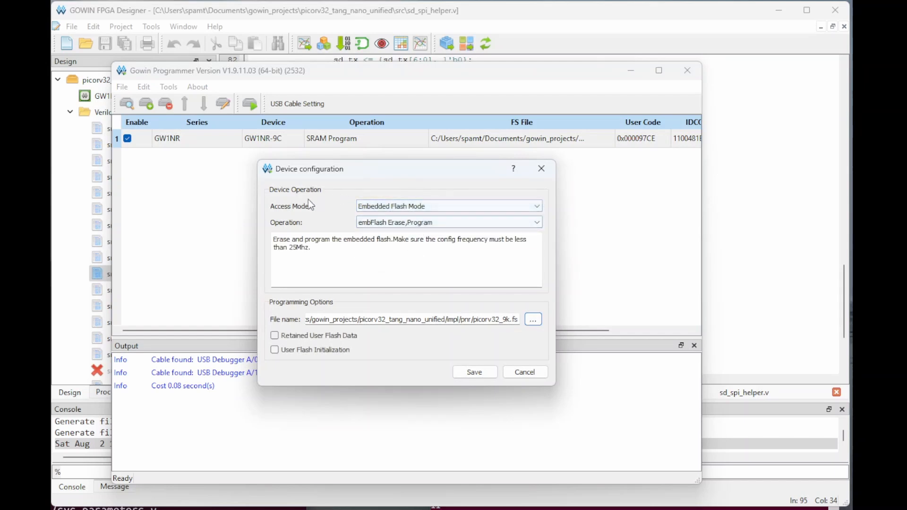
{"action": "left_click", "coordinate": [473, 373]}
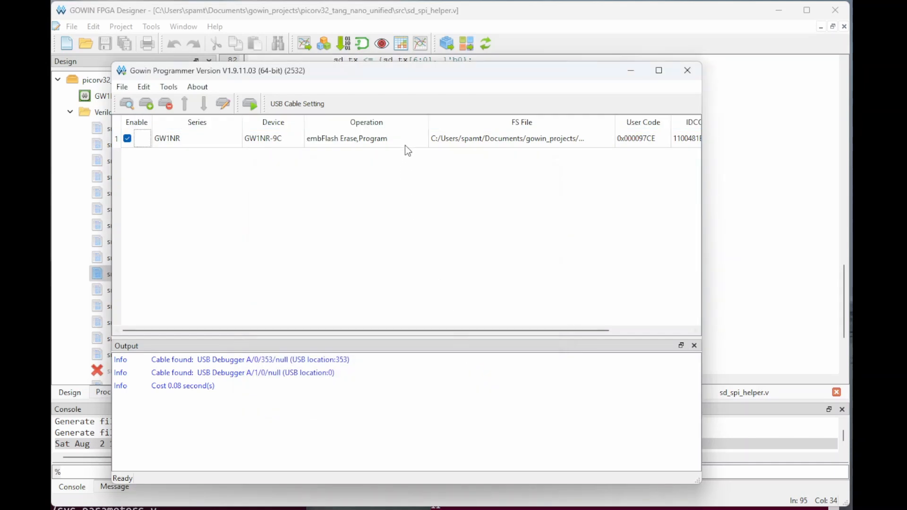
{"action": "left_click", "coordinate": [249, 104]}
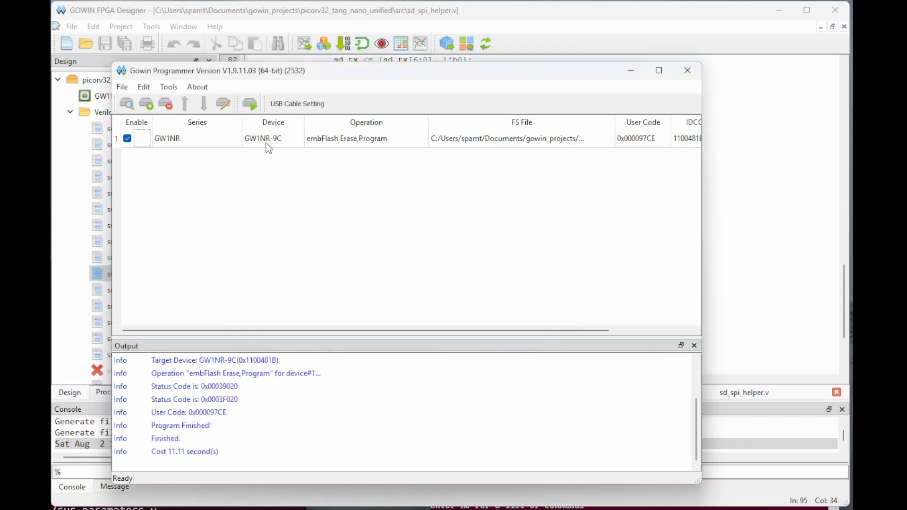
Reopen the device configuration, pick SRAM Mode, then cancel without applying it
{"action": "left_click", "coordinate": [448, 206]}
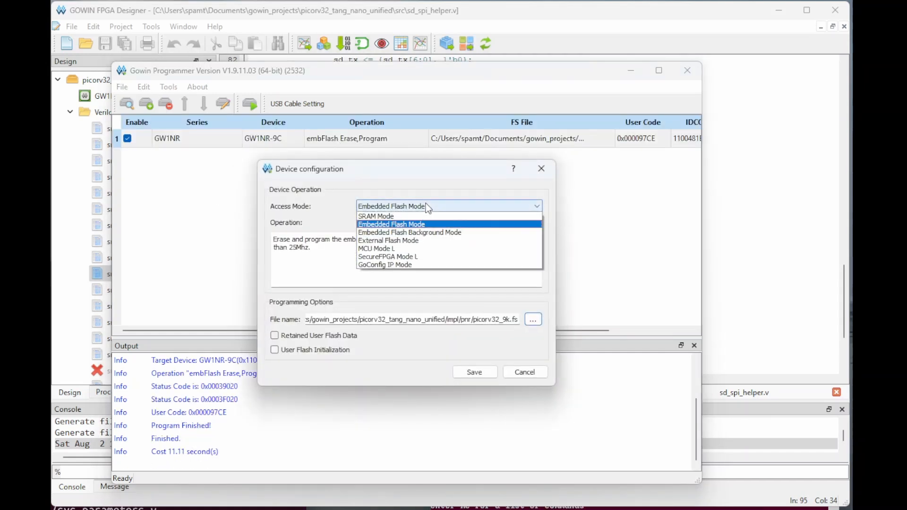
{"action": "left_click", "coordinate": [376, 215]}
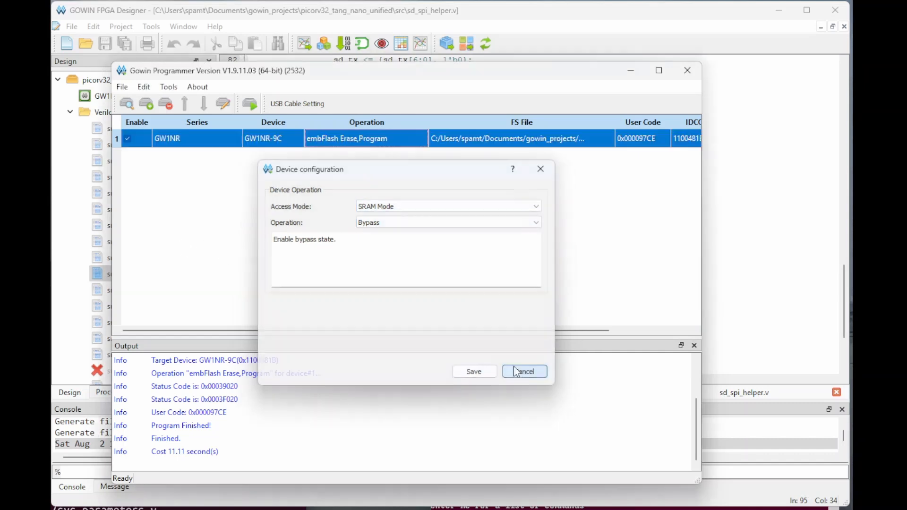
{"action": "left_click", "coordinate": [523, 370]}
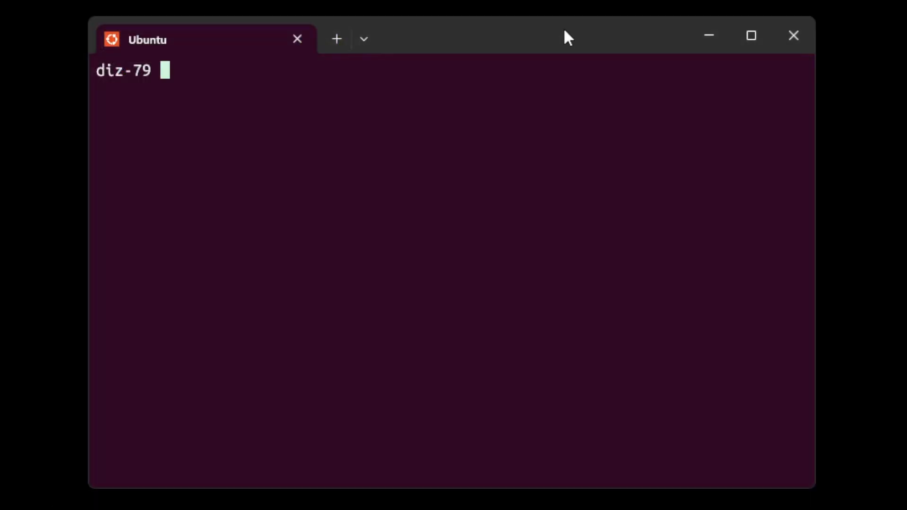
{"action": "mouse_move", "coordinate": [517, 249]}
{"action": "type", "text": "ls"}
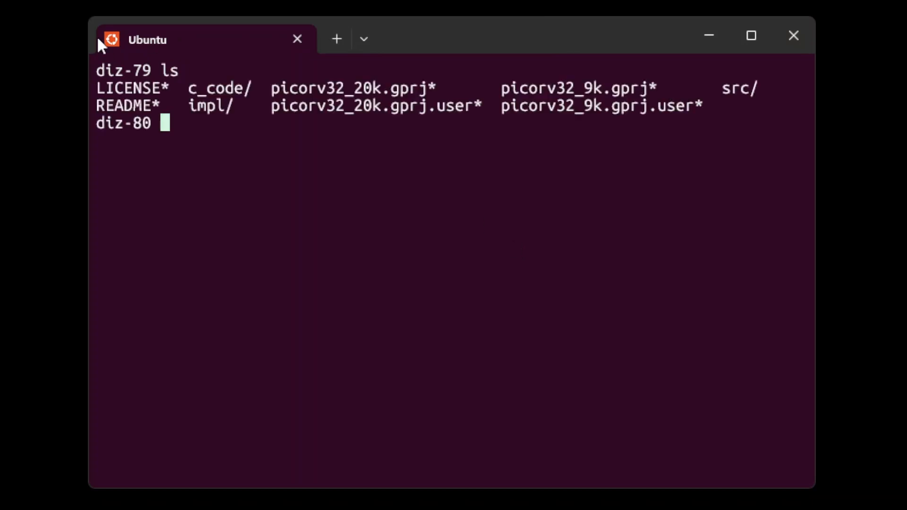
{"action": "mouse_move", "coordinate": [346, 95]}
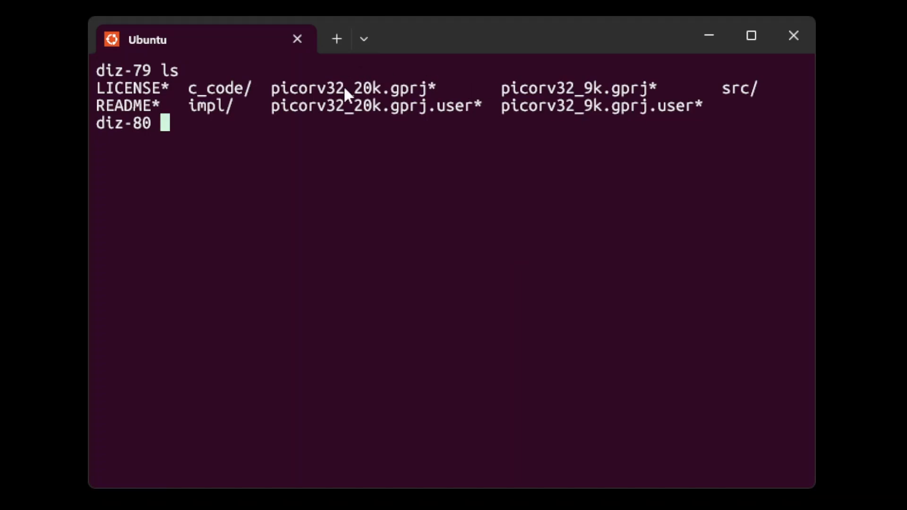
Change into the c_code directory and list the firmware sources
{"action": "type", "text": "cd c_code/"}
{"action": "type", "text": "ls"}
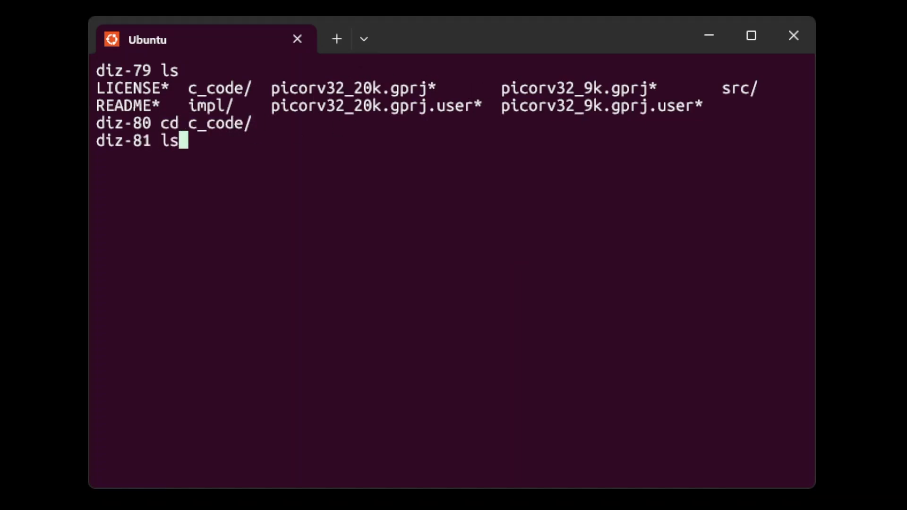
{"action": "key", "text": "Return"}
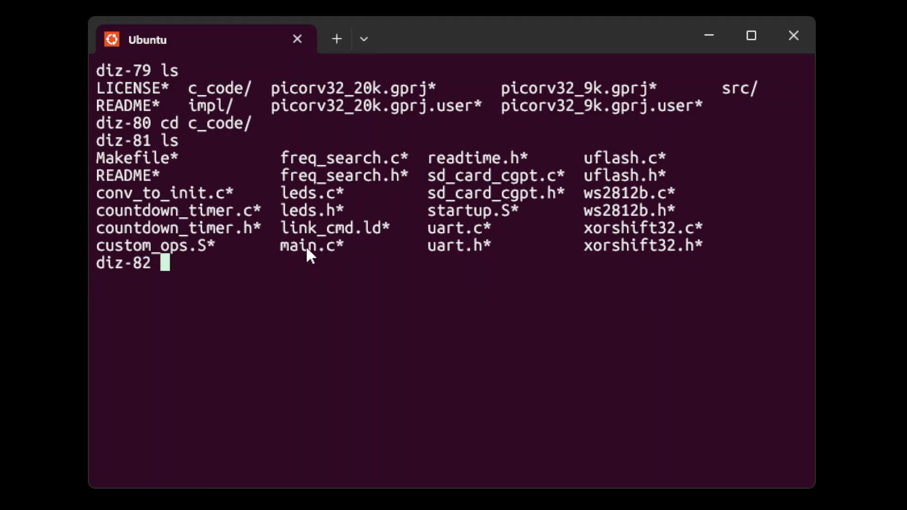
{"action": "mouse_move", "coordinate": [491, 197]}
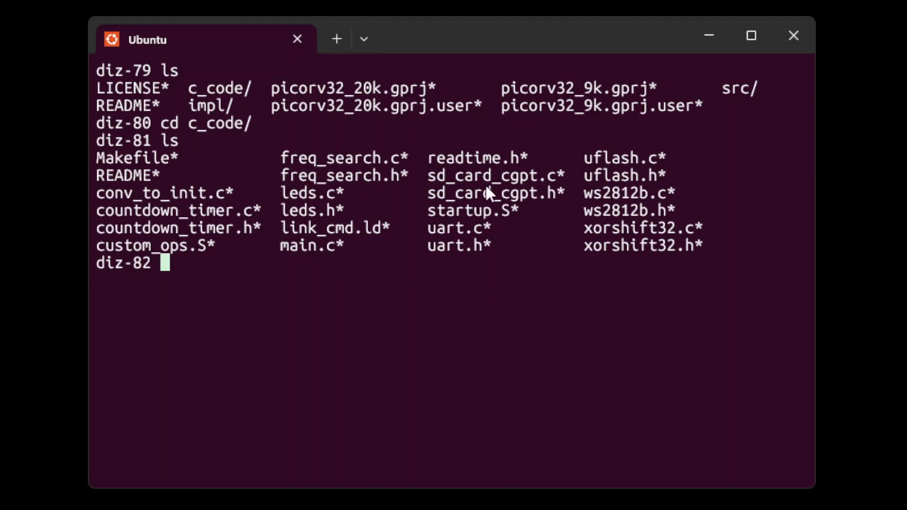
{"action": "mouse_move", "coordinate": [403, 346]}
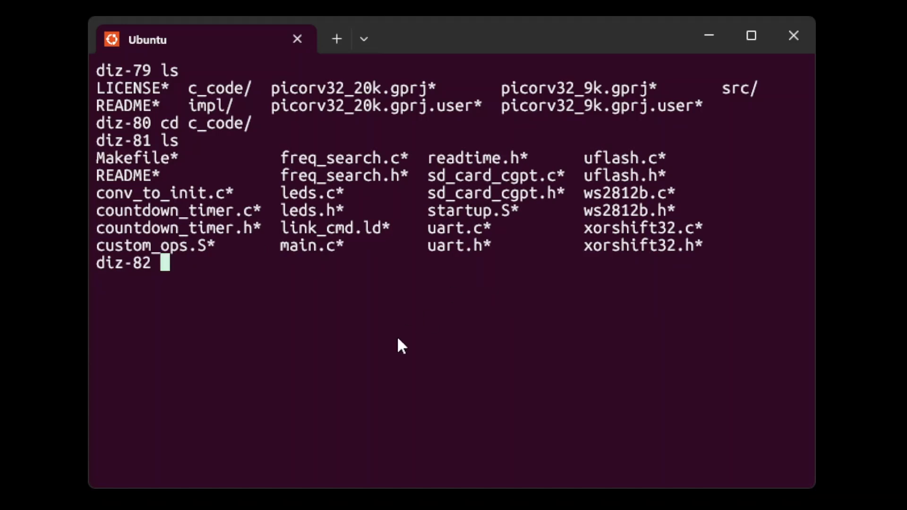
Clean and rebuild the 9K firmware with 'make 9', producing prog_9k.bin and prog_9k.hex
{"action": "type", "text": "make clean"}
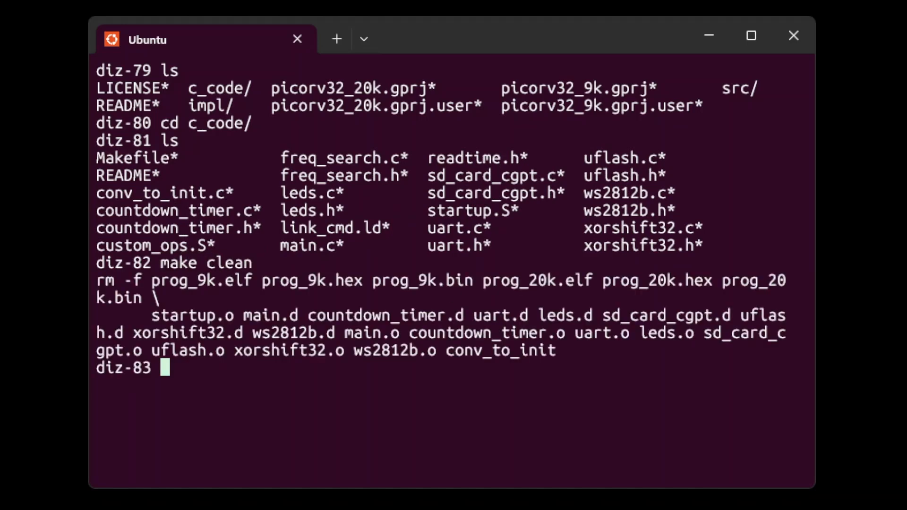
{"action": "type", "text": "make 9"}
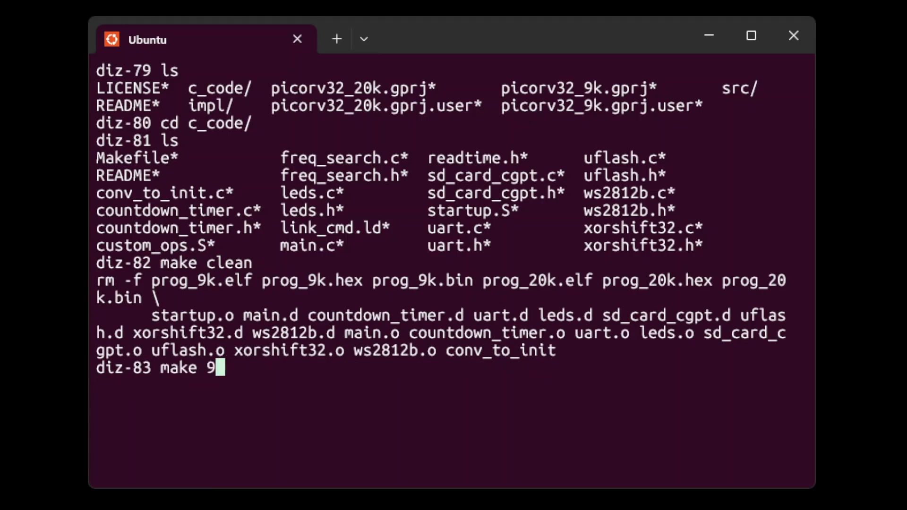
{"action": "key", "text": "Return"}
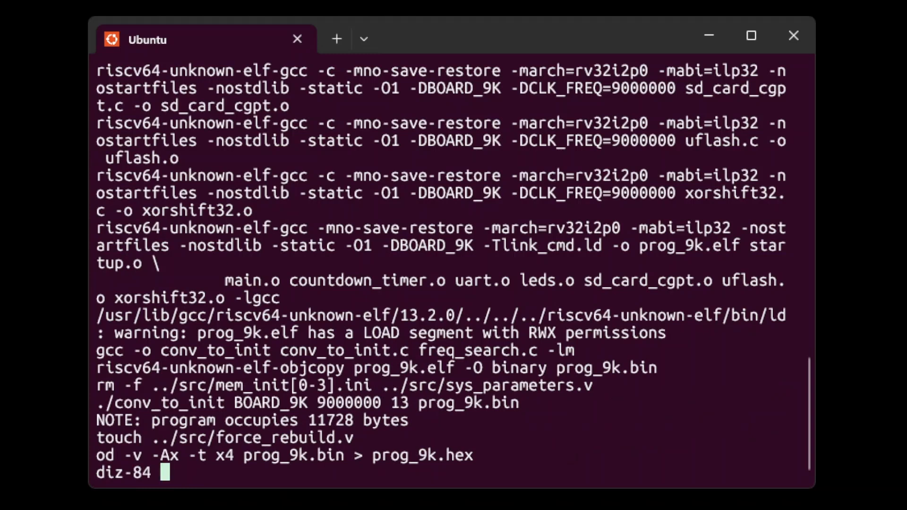
{"action": "mouse_move", "coordinate": [498, 296]}
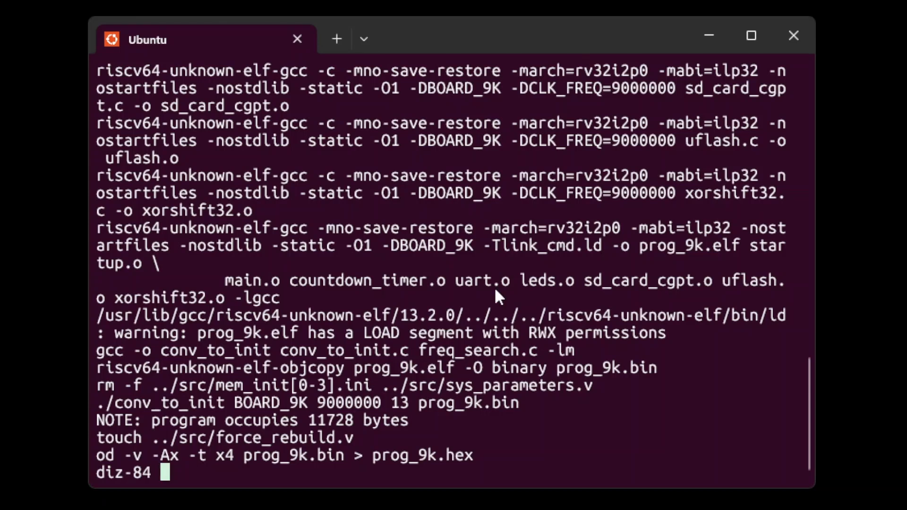